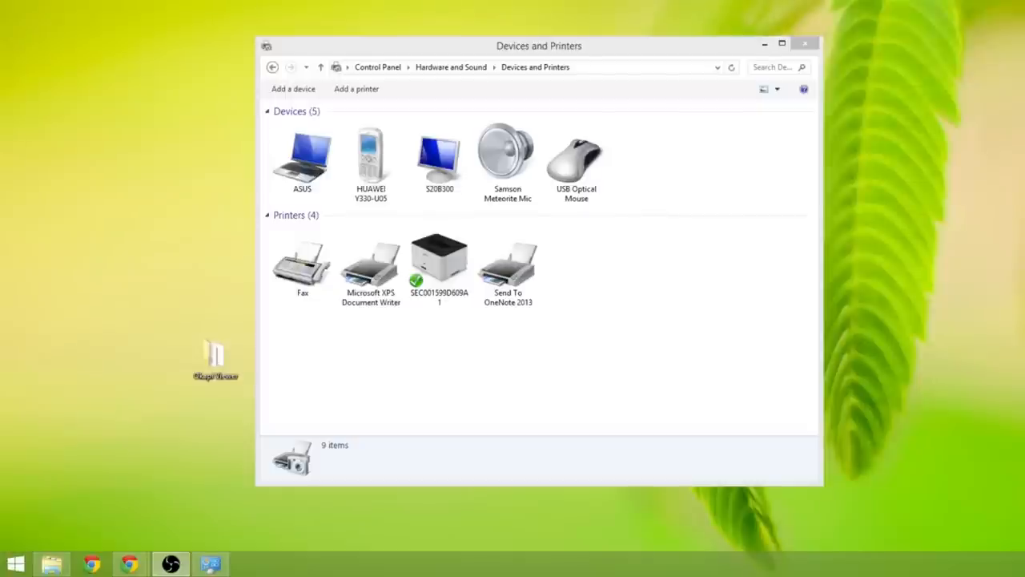
- Go to Devices and Printers in Control Panel and start adding a new device
click(378, 67)
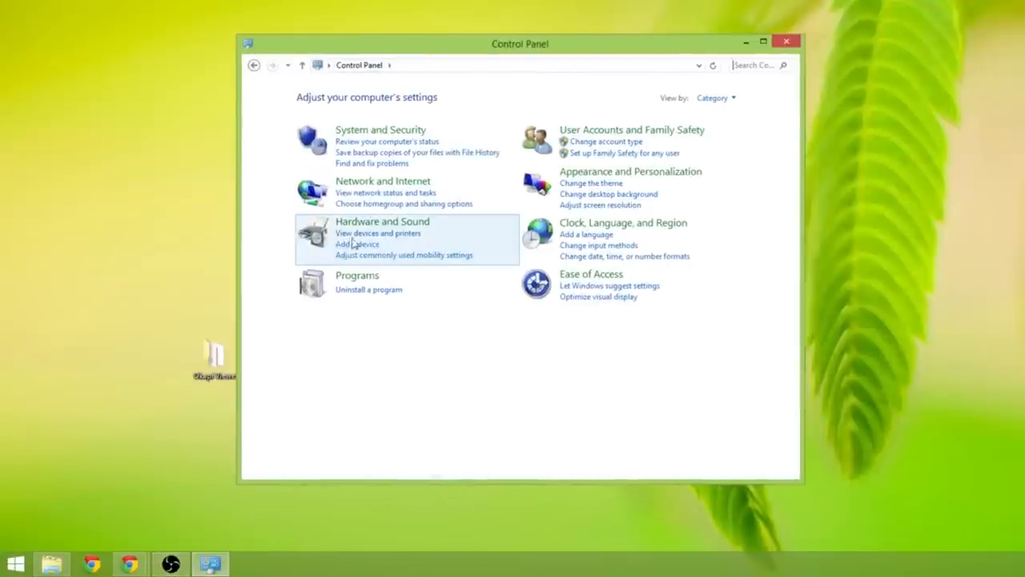
click(378, 234)
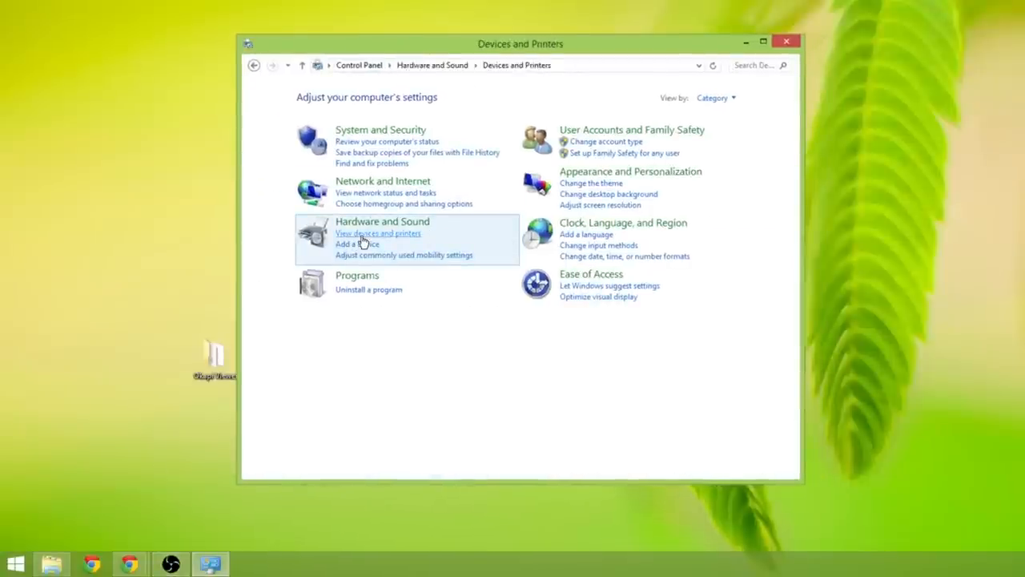
click(378, 234)
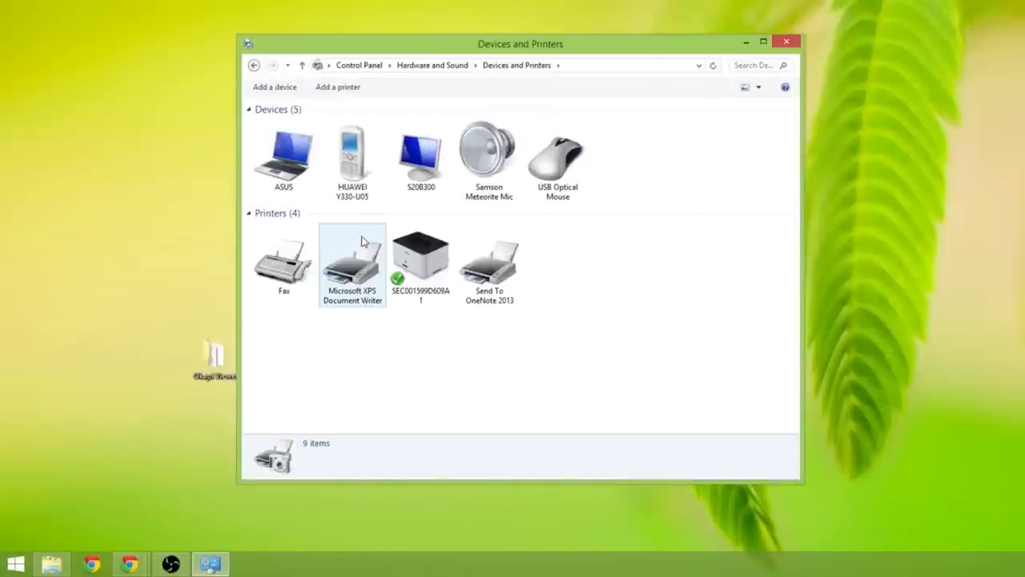
mouse_move(274, 87)
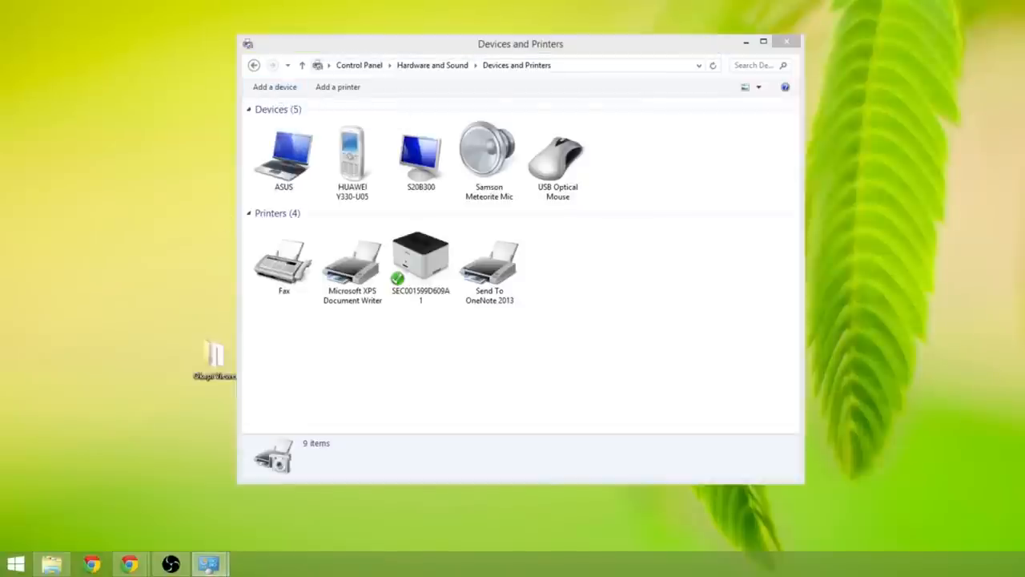
click(274, 87)
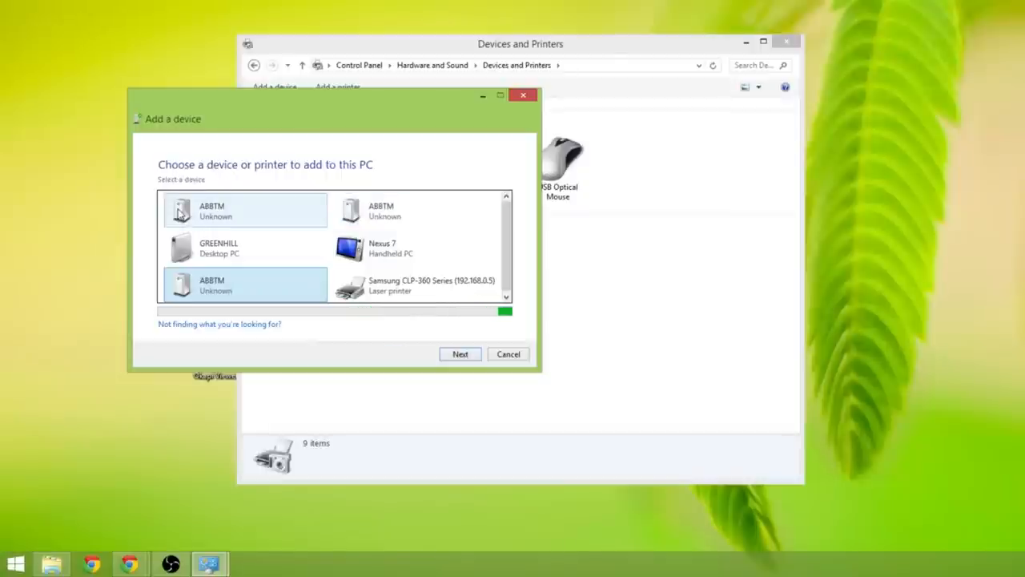
click(243, 212)
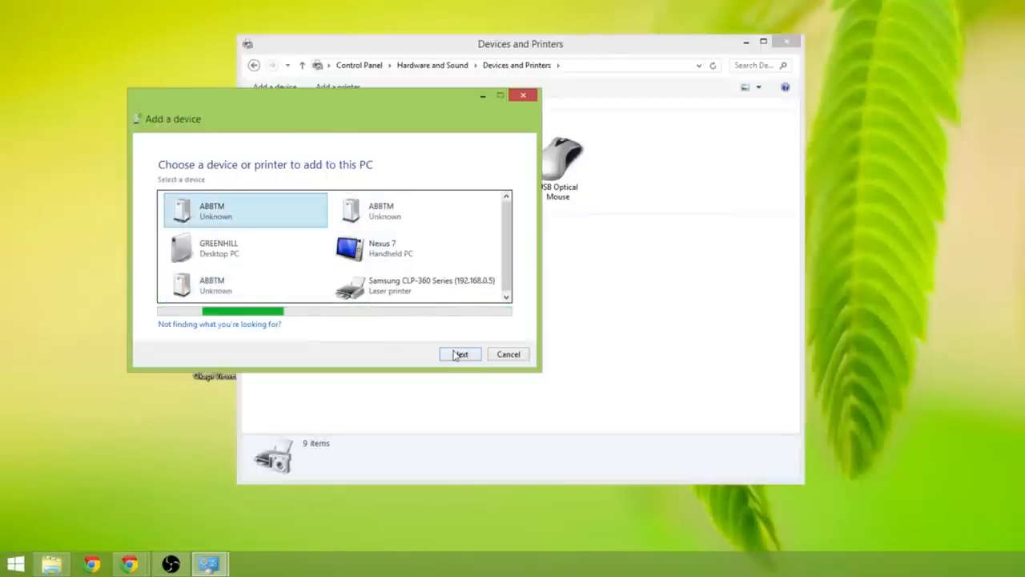
click(460, 354)
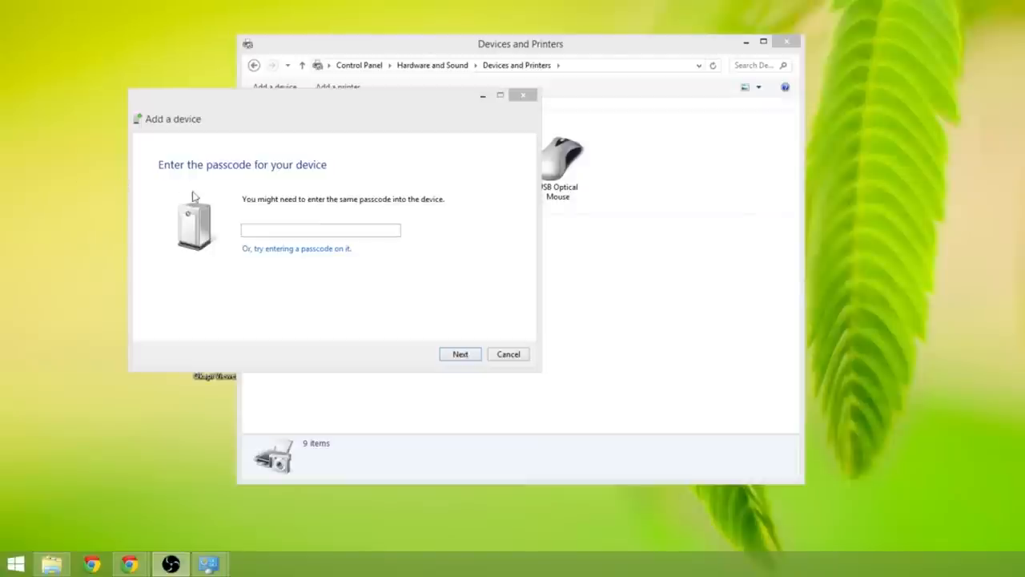
click(321, 230)
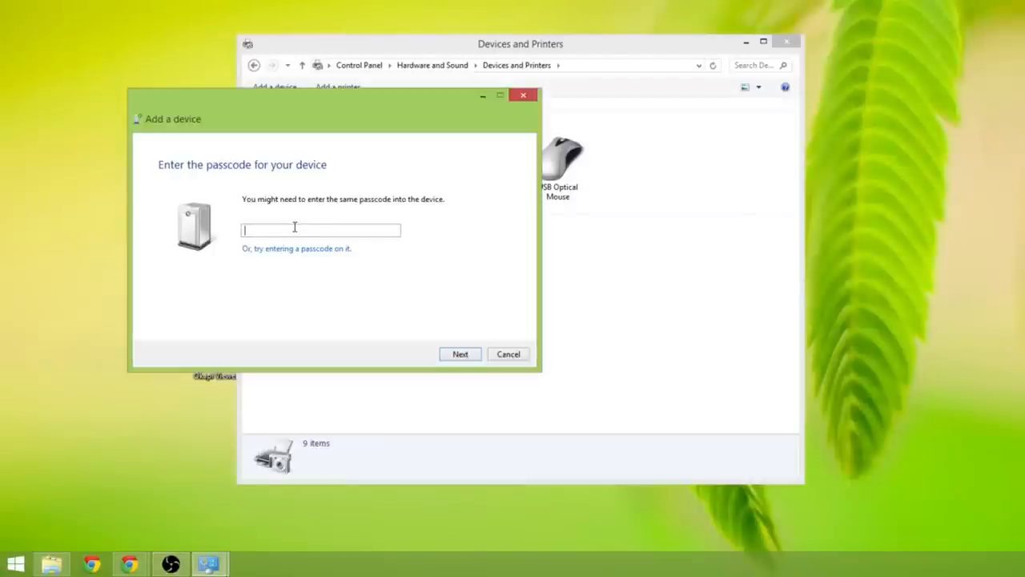
text(000)
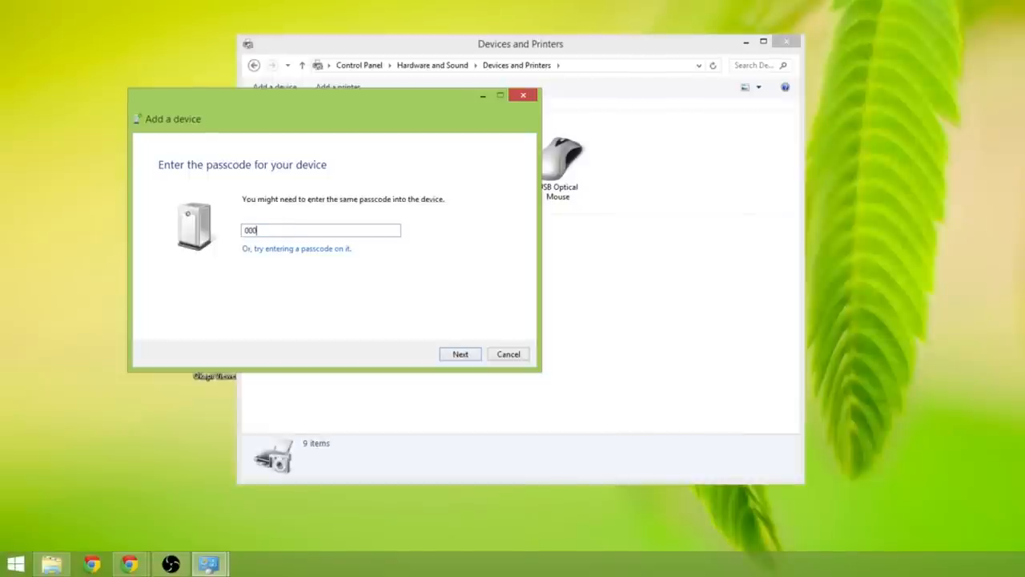
text(0)
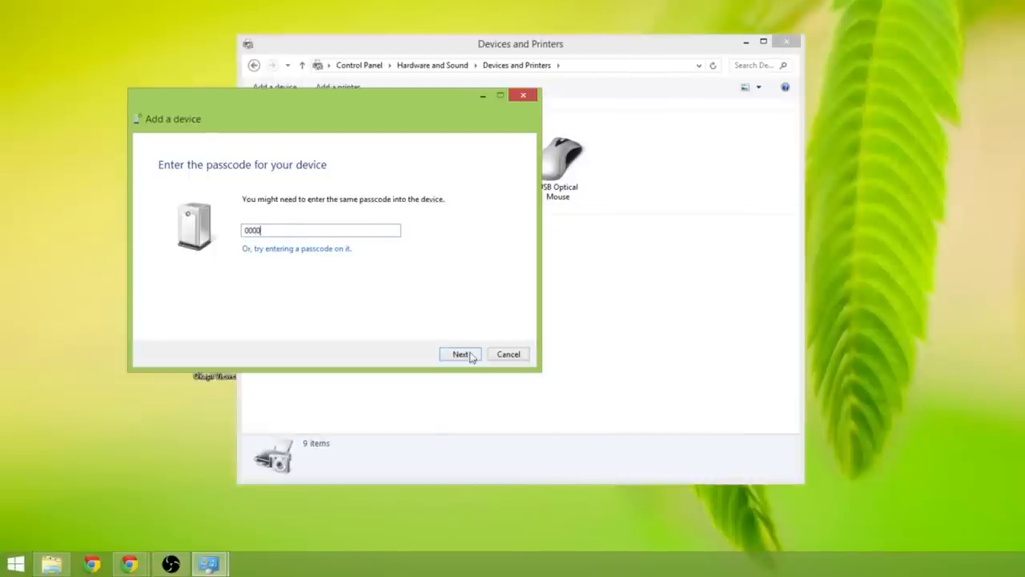
click(461, 354)
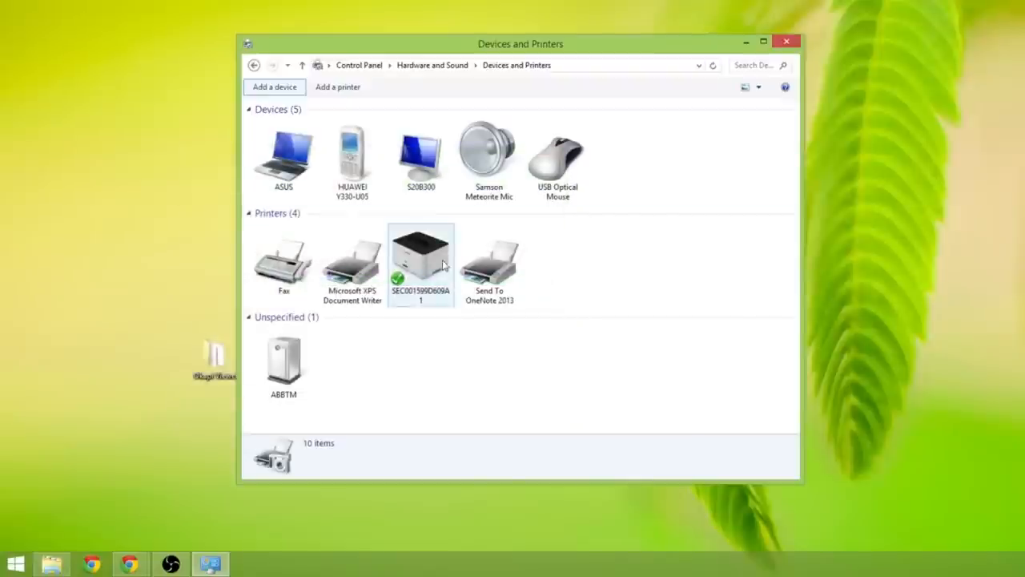
mouse_move(291, 96)
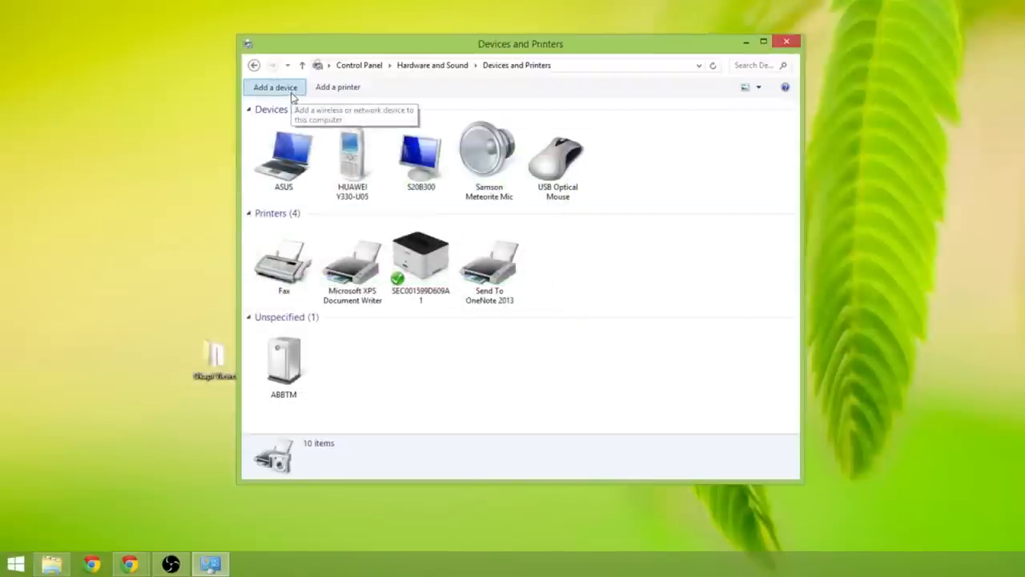
- Pair the second ABBTM module with passcode 0000 and close the installer
click(276, 87)
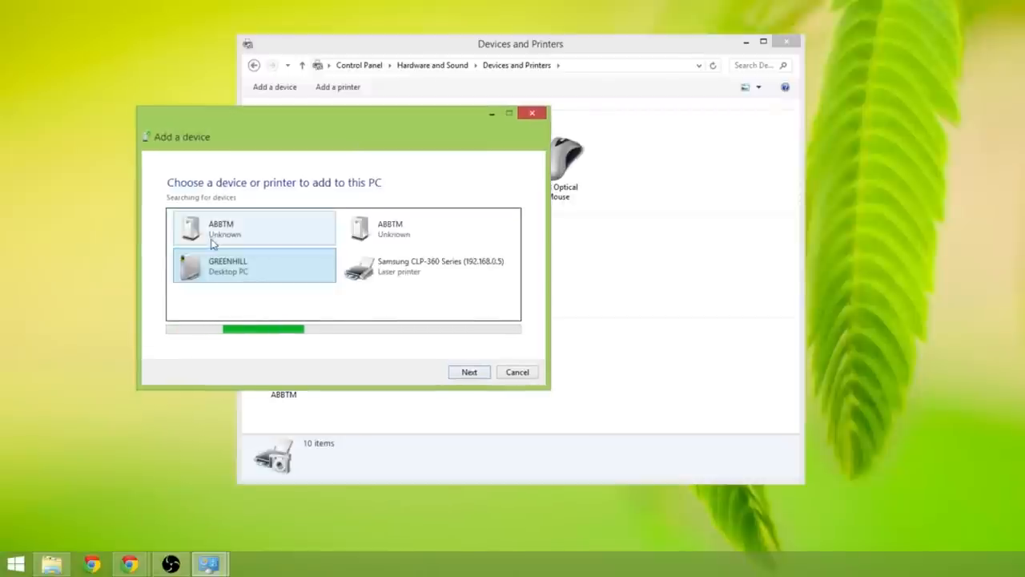
click(253, 227)
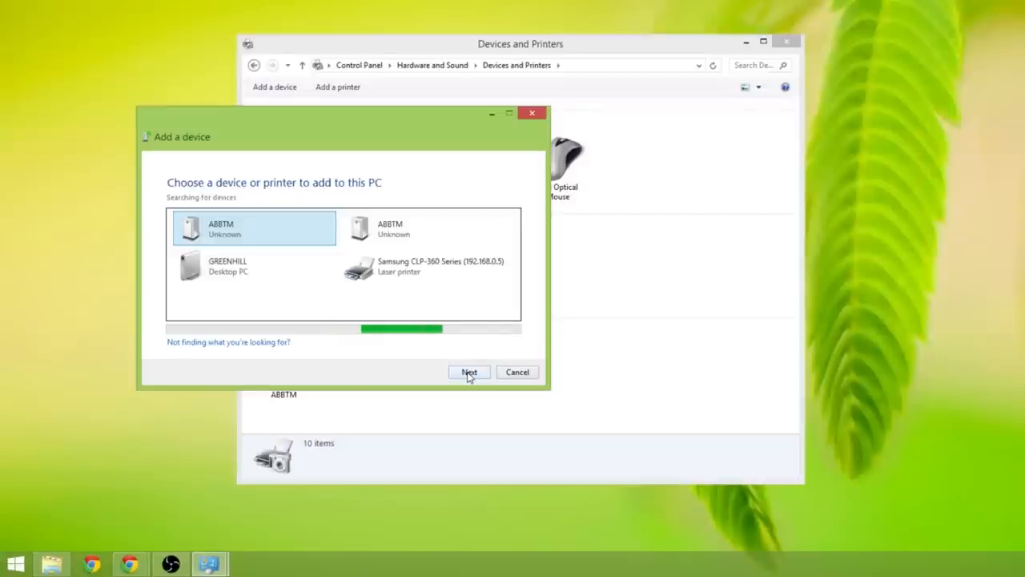
click(468, 371)
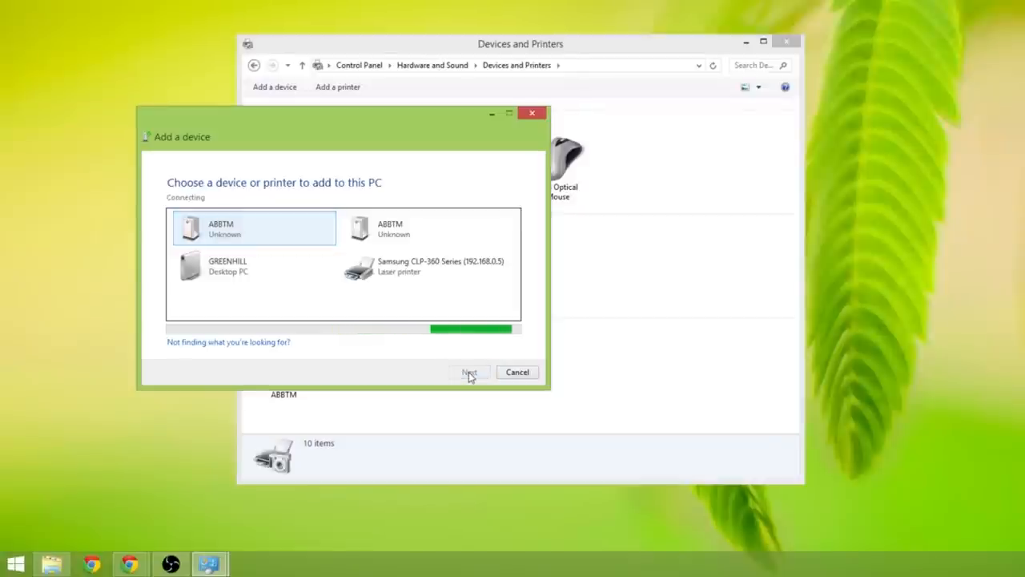
click(469, 372)
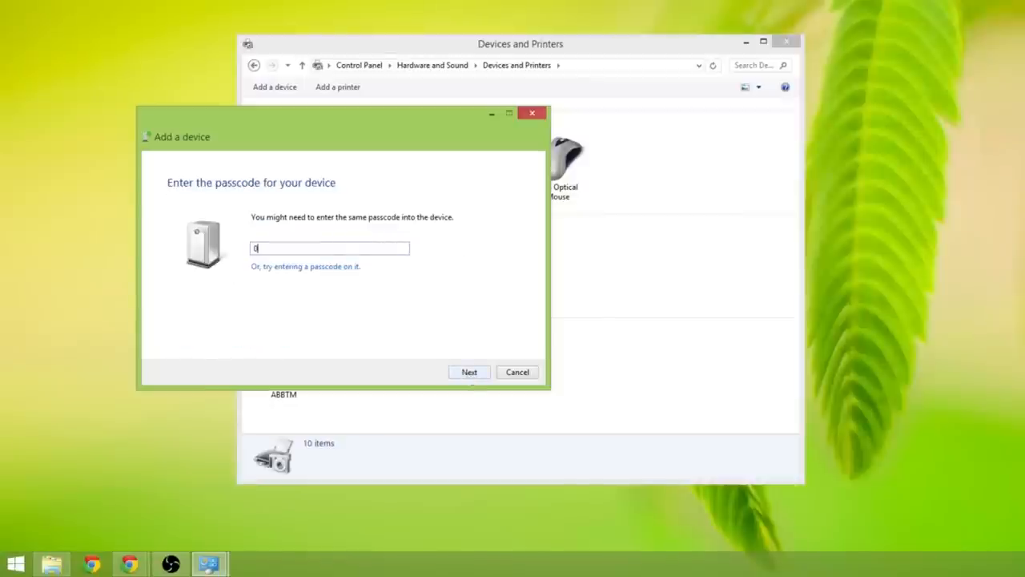
text(000)
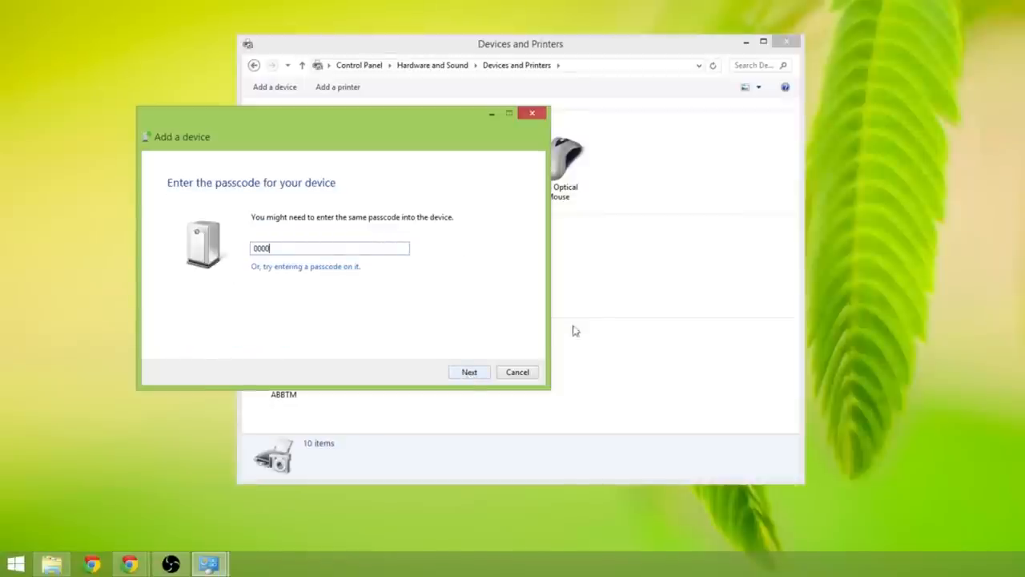
click(467, 372)
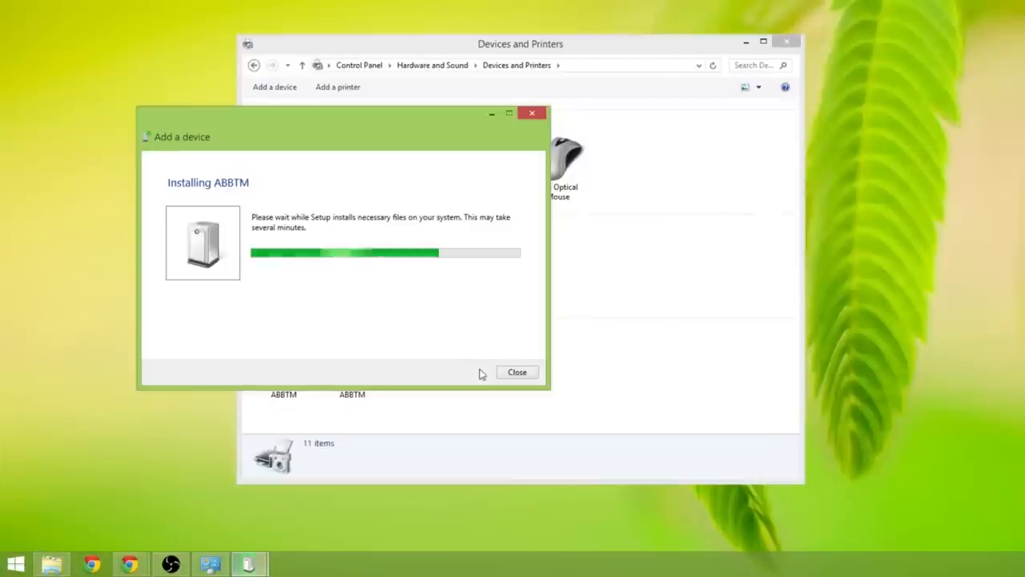
click(515, 372)
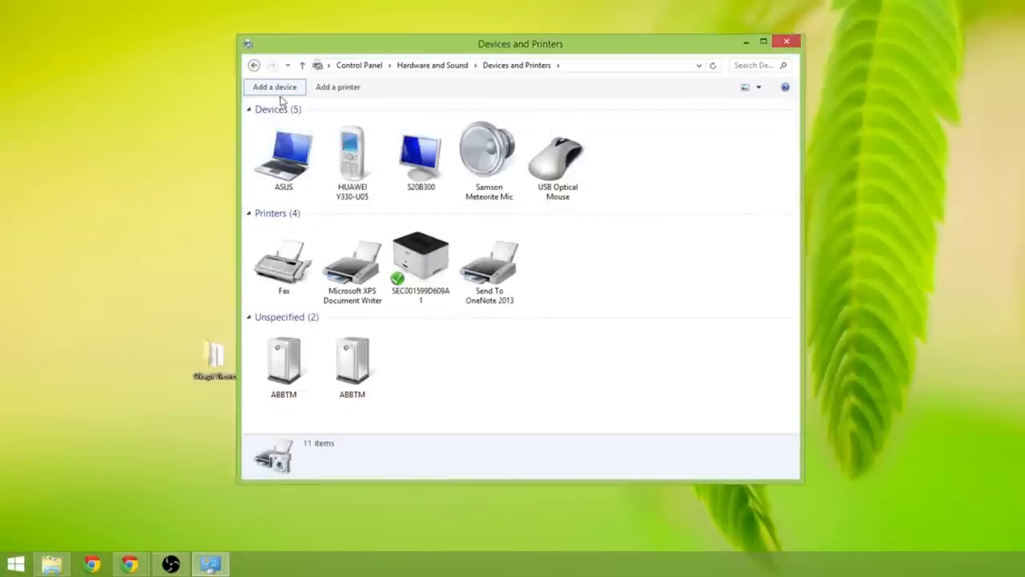
click(274, 86)
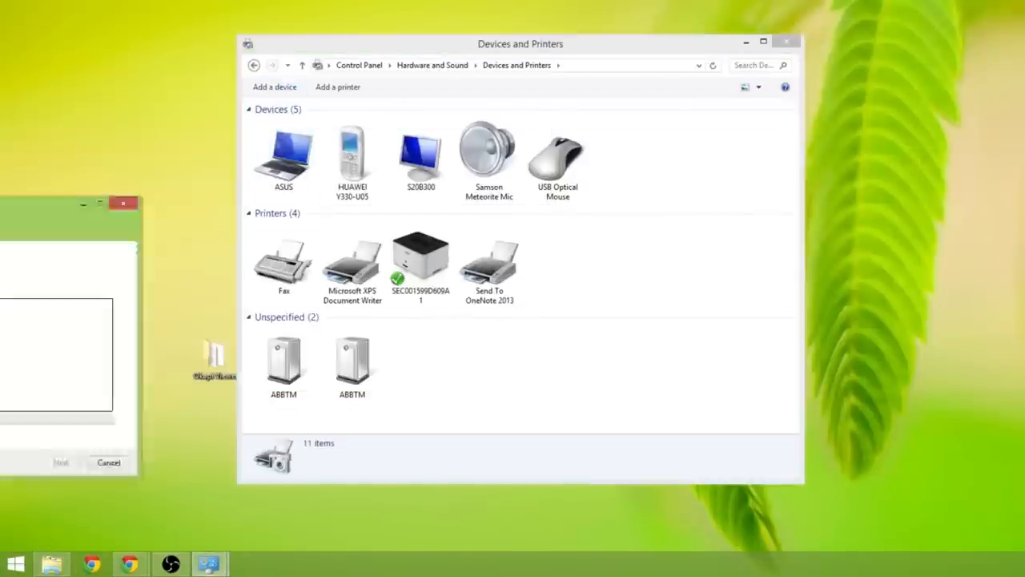
click(274, 87)
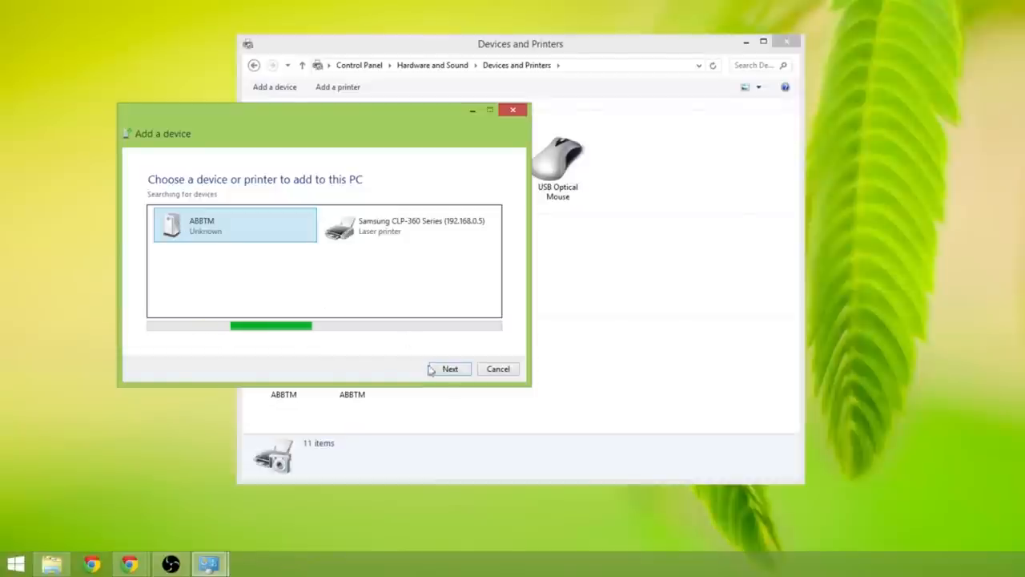
click(451, 368)
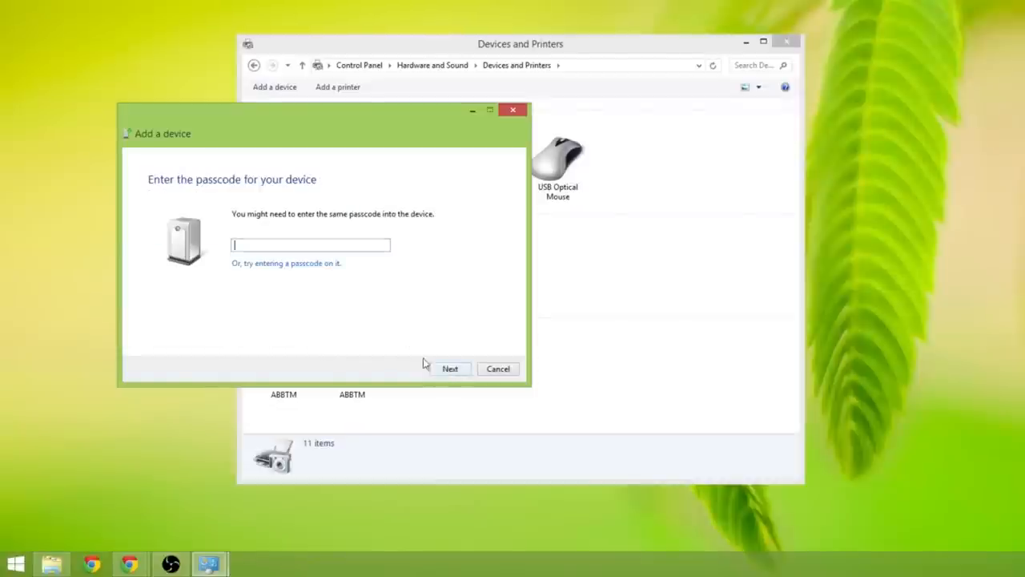
text(000)
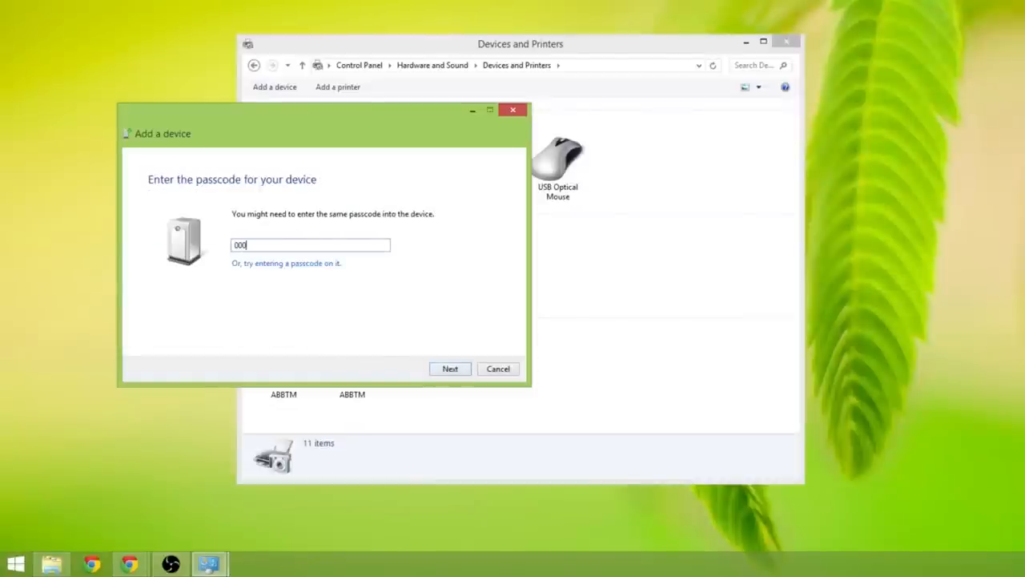
click(449, 369)
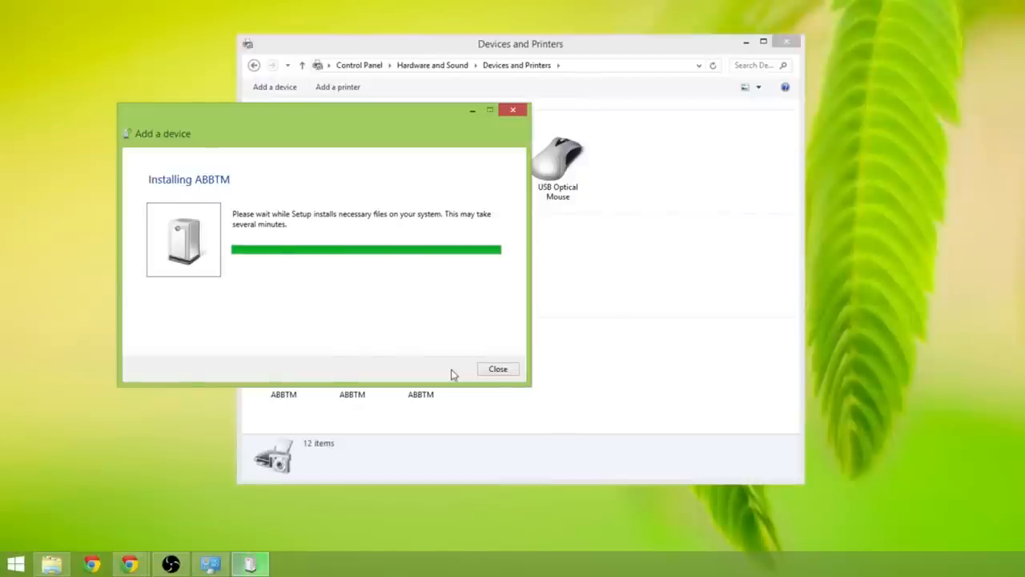
click(497, 369)
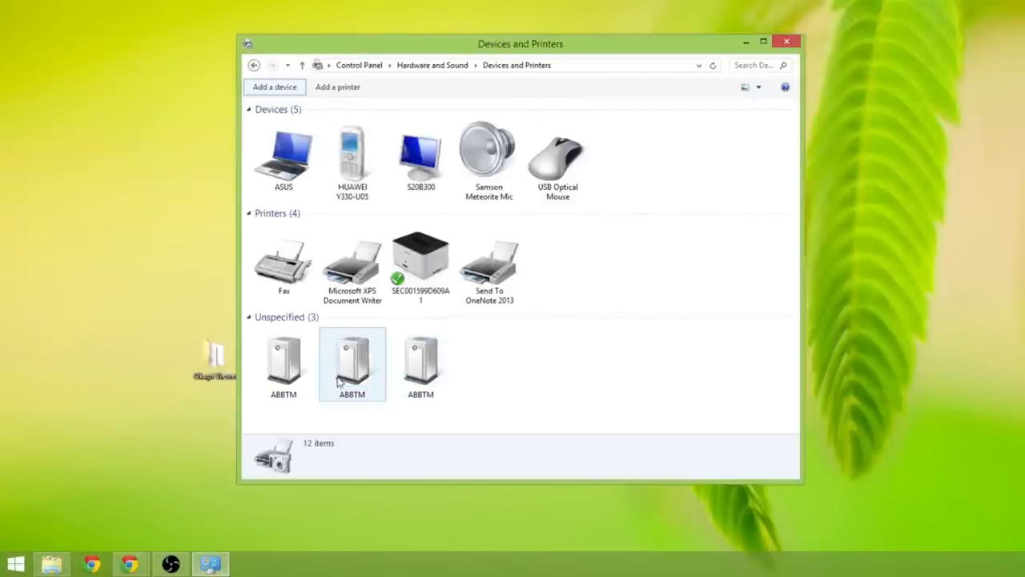
click(284, 360)
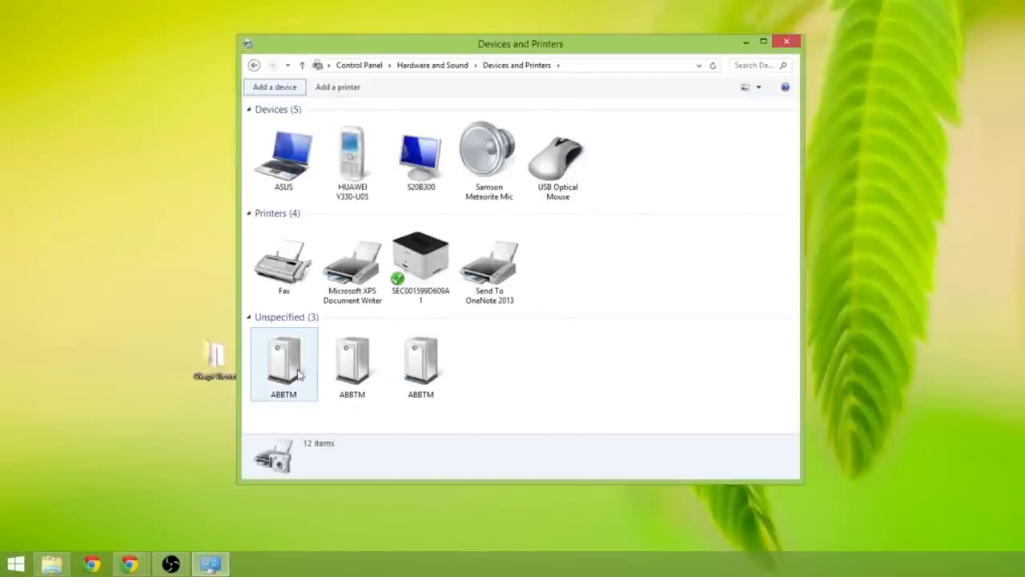
mouse_move(289, 367)
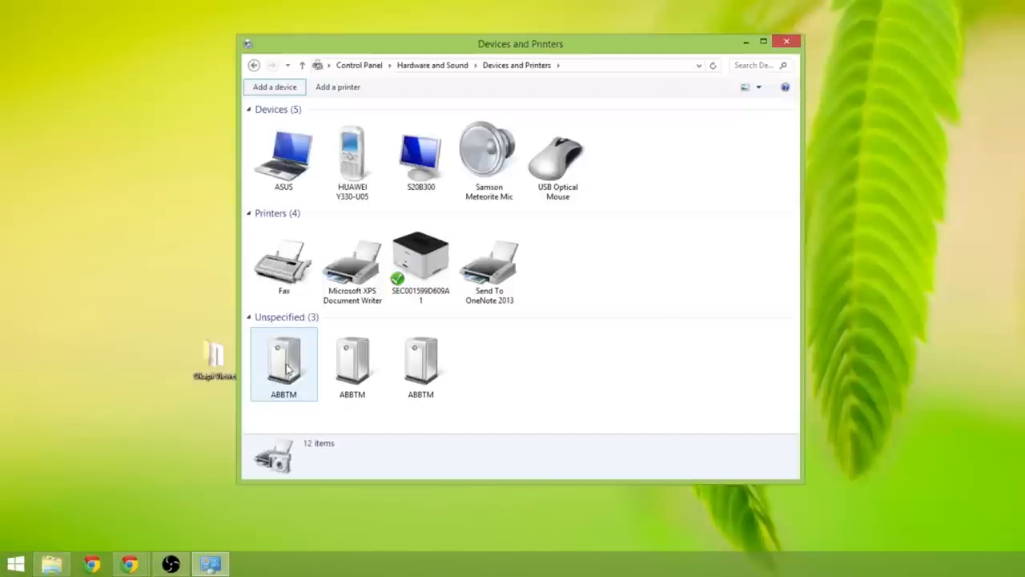
mouse_move(285, 365)
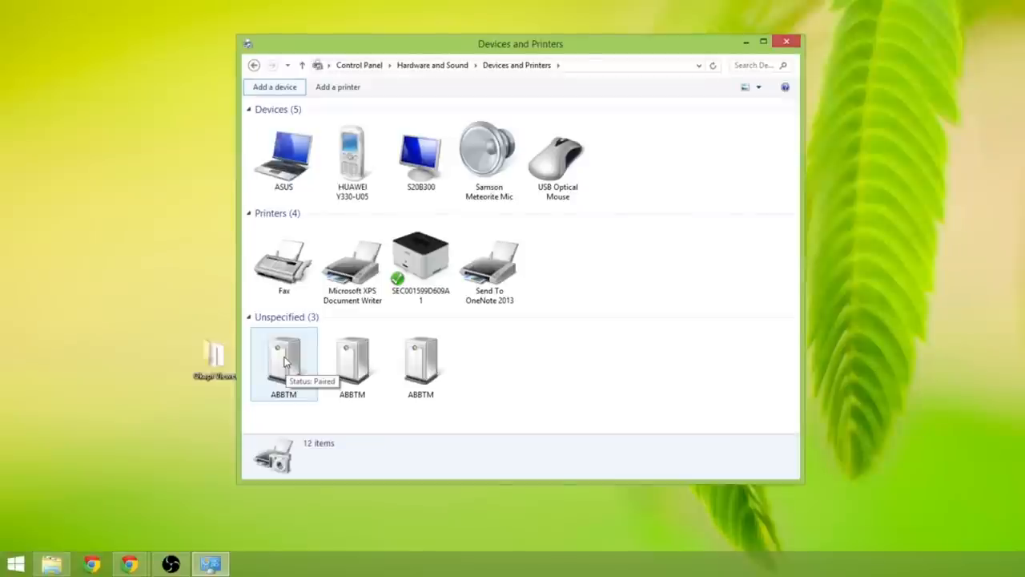
- Check the first ABBTM module's Services properties to read its serial port, COM4
right_click(284, 360)
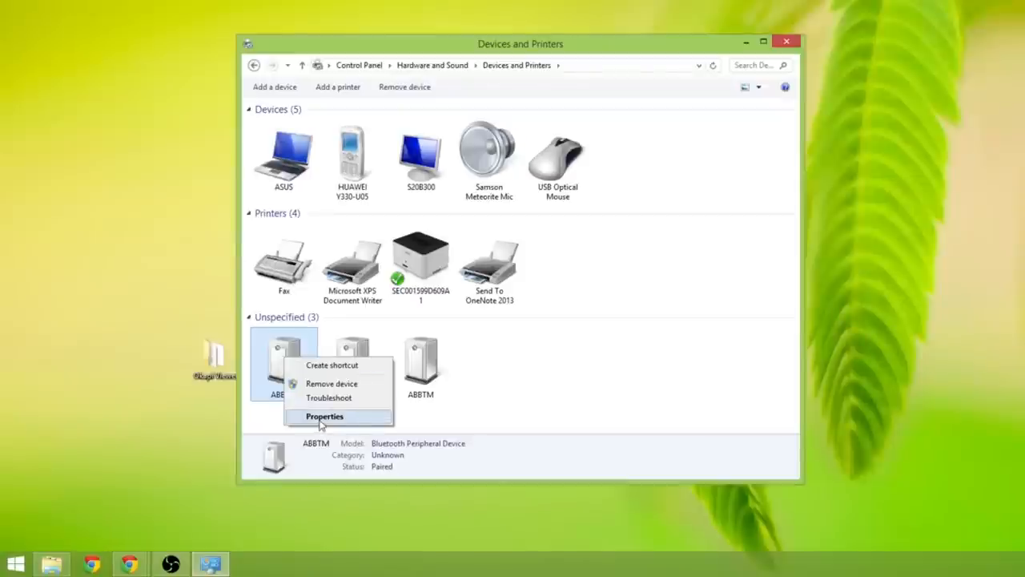
click(323, 416)
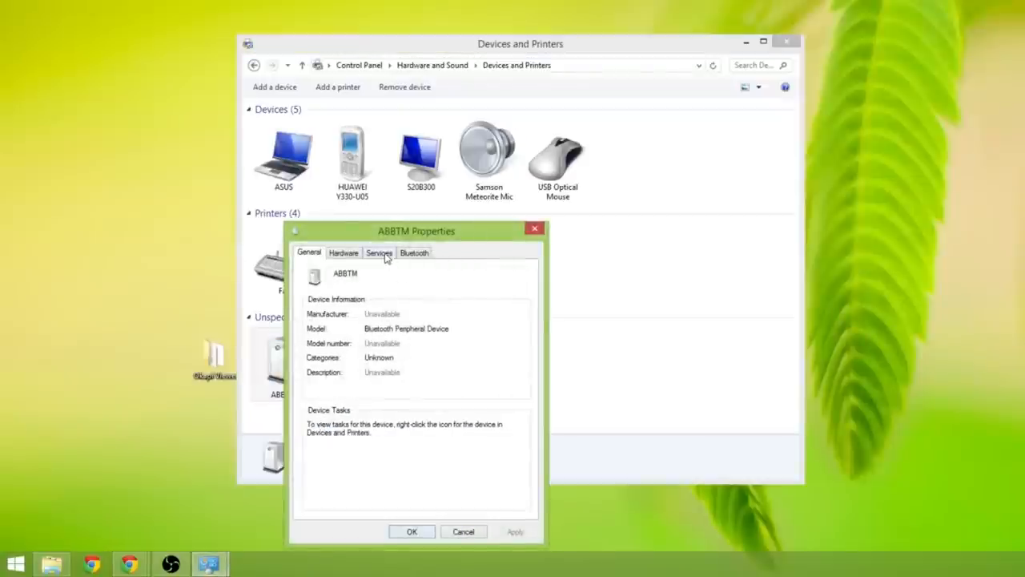
click(378, 253)
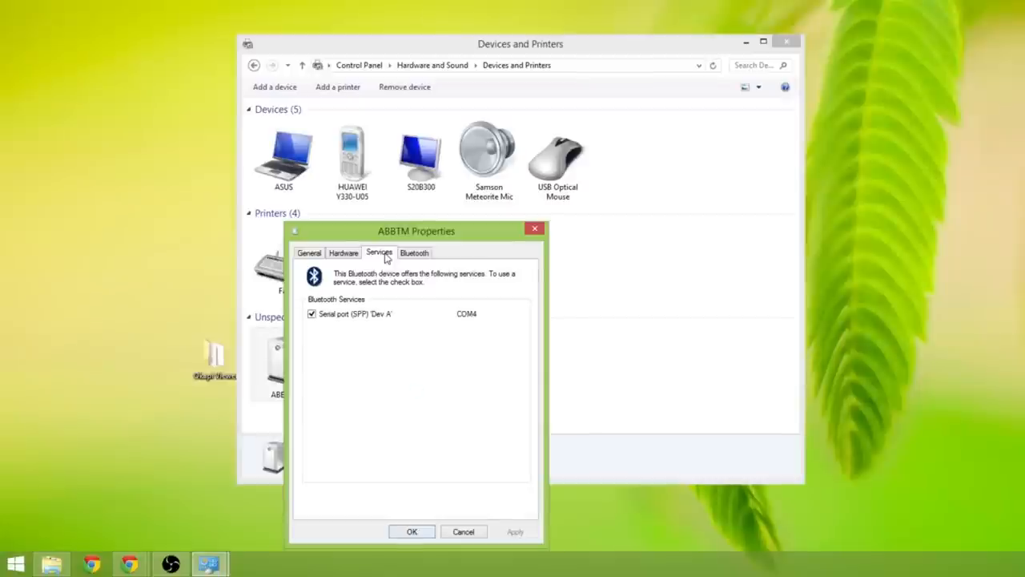
mouse_move(484, 324)
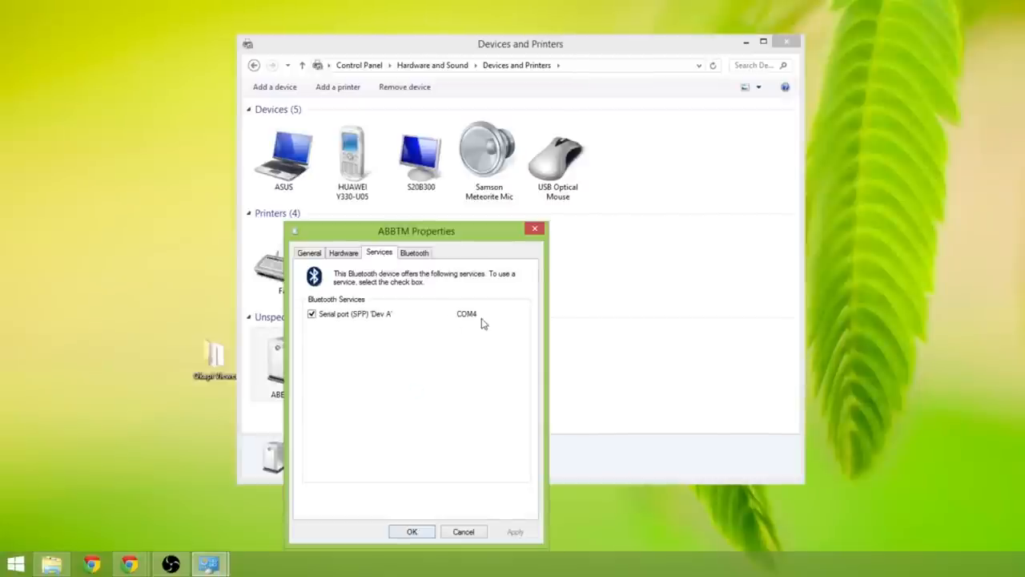
mouse_move(412, 532)
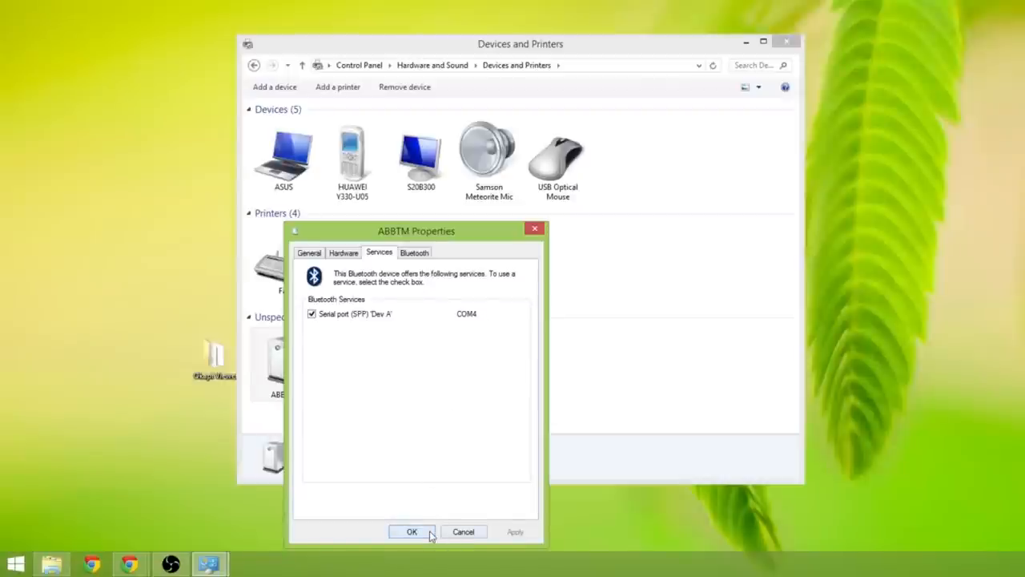
click(412, 532)
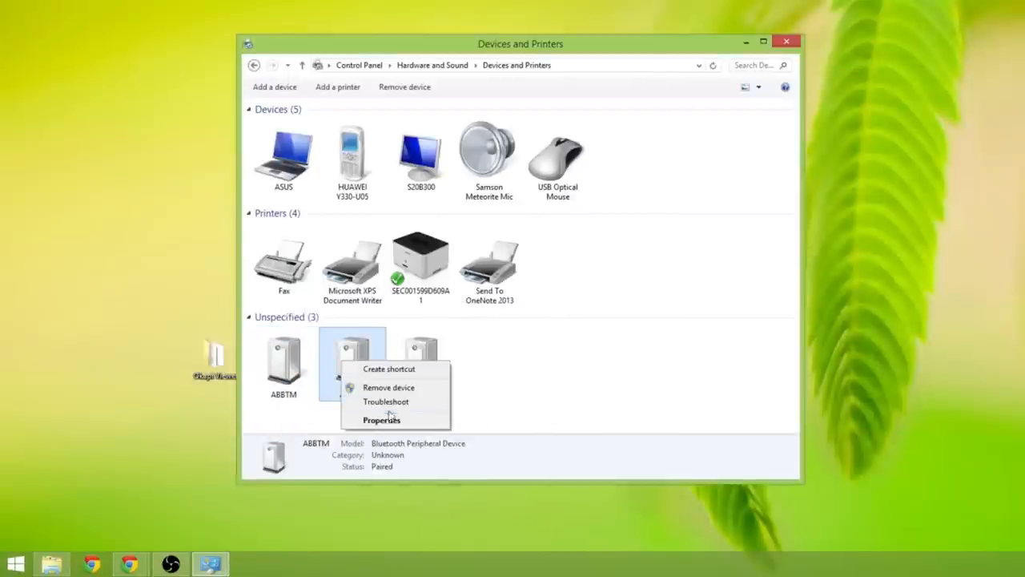
- Read the second and third ABBTM modules' serial ports, COM5 and COM7, from their properties
click(381, 420)
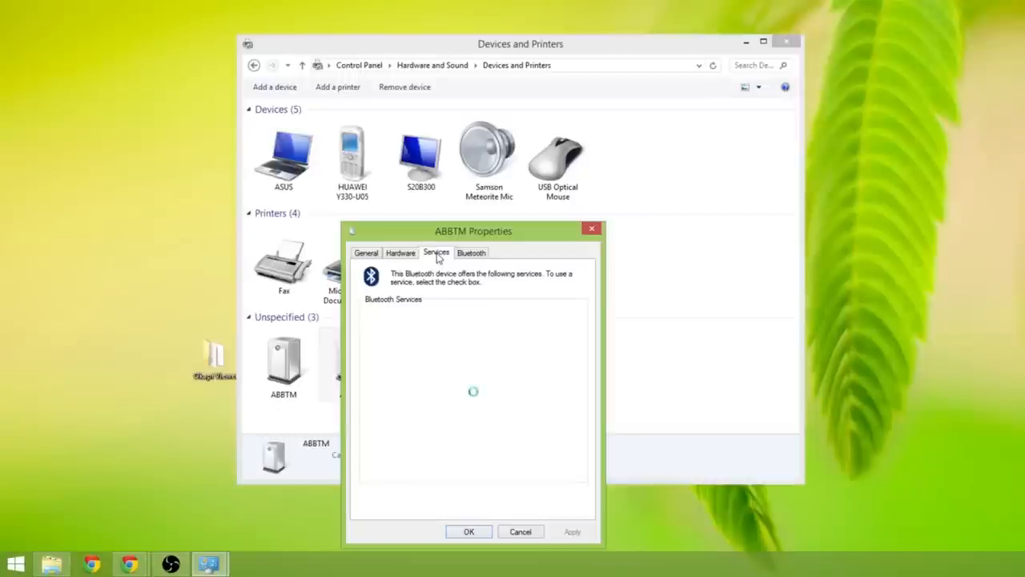
mouse_move(516, 328)
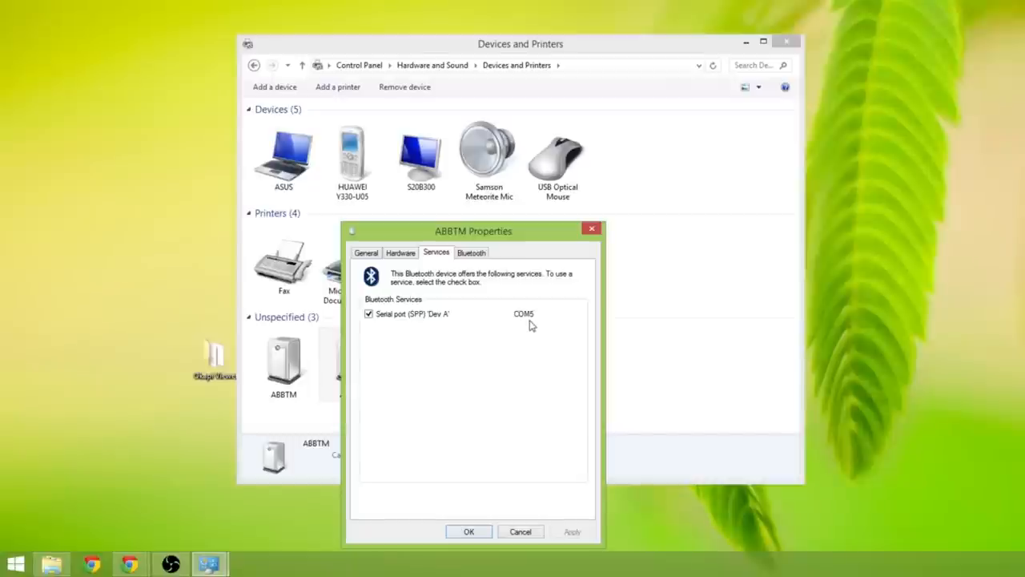
mouse_move(516, 430)
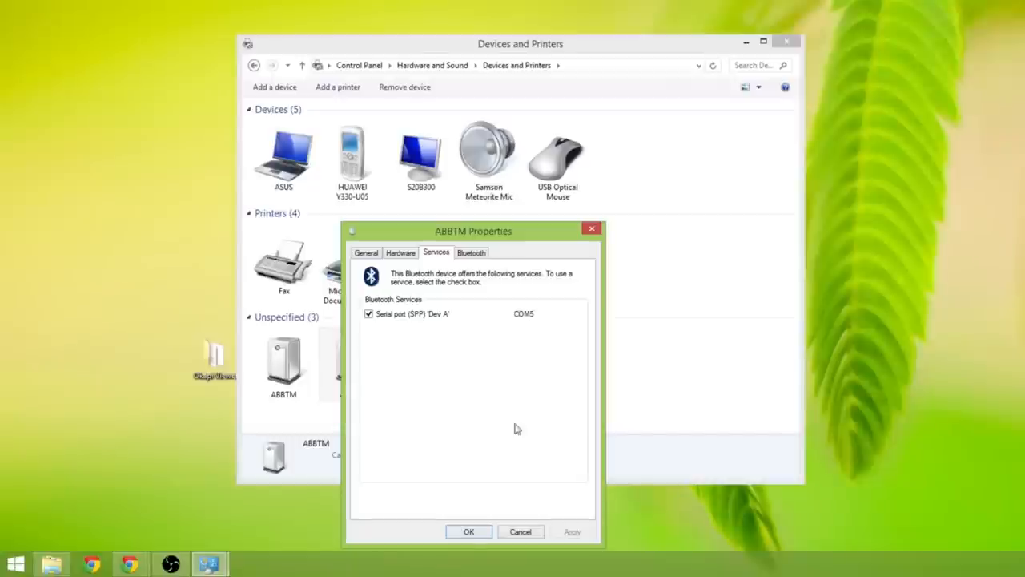
click(468, 532)
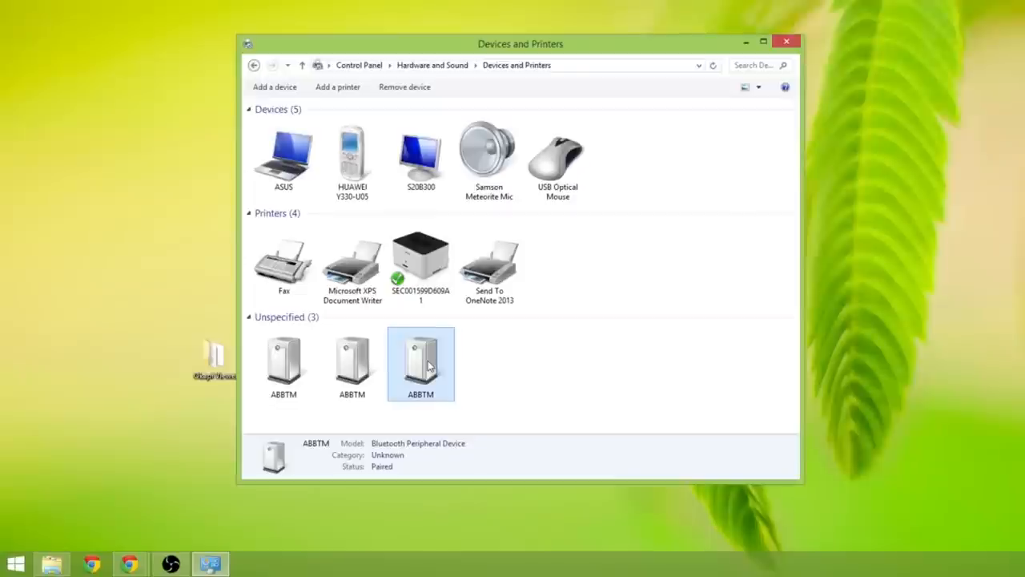
right_click(419, 366)
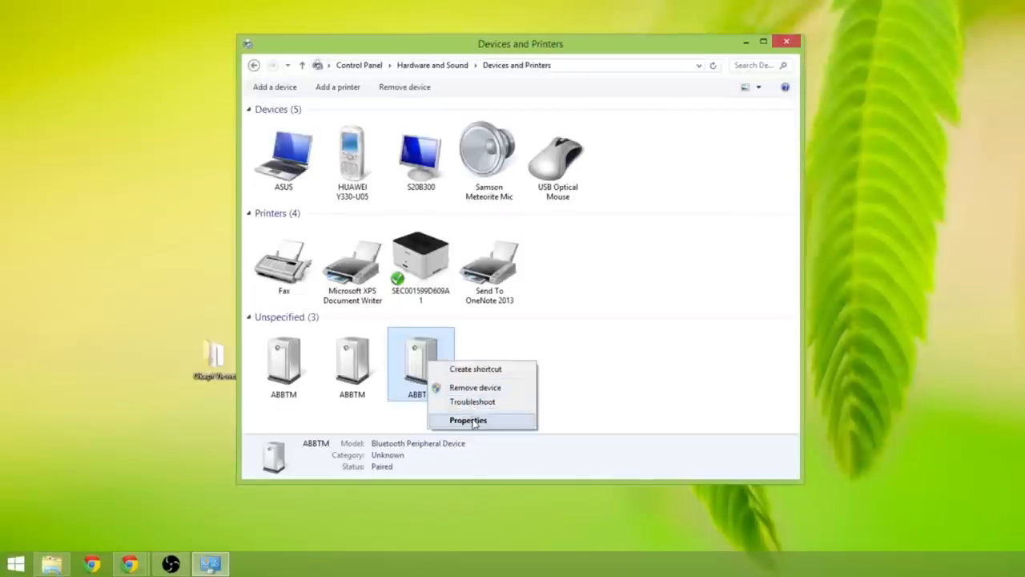
click(468, 419)
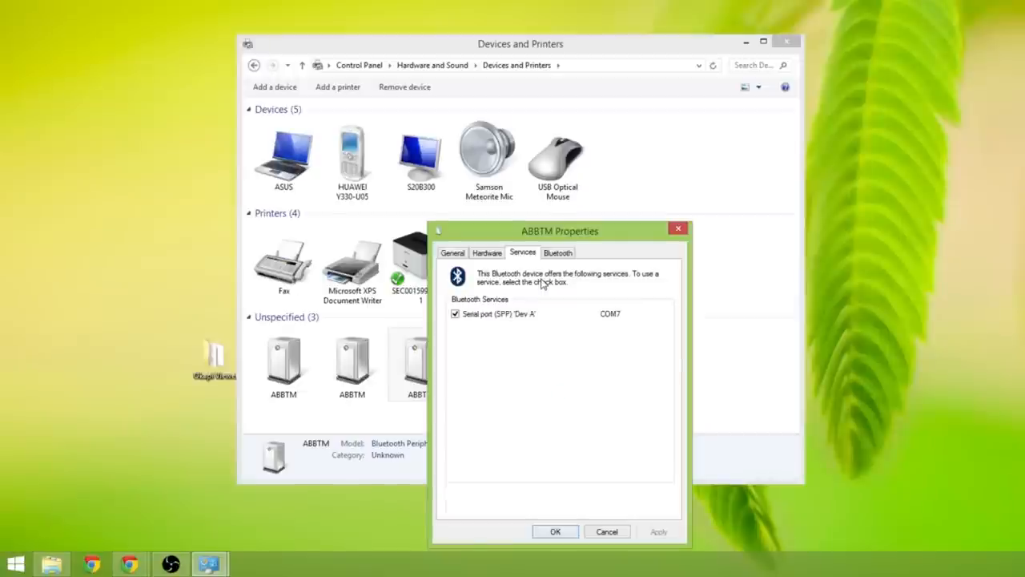
mouse_move(535, 317)
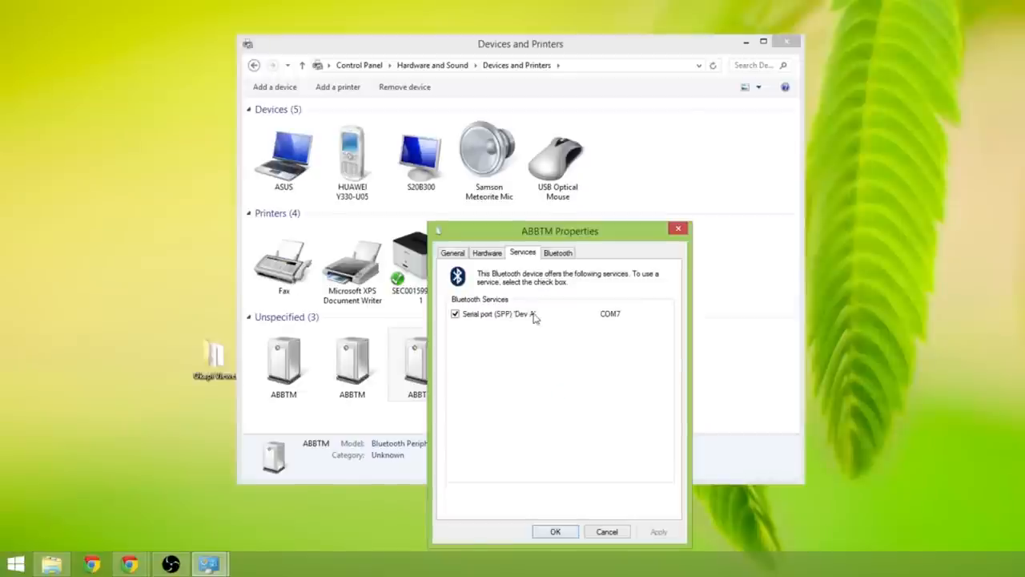
click(554, 532)
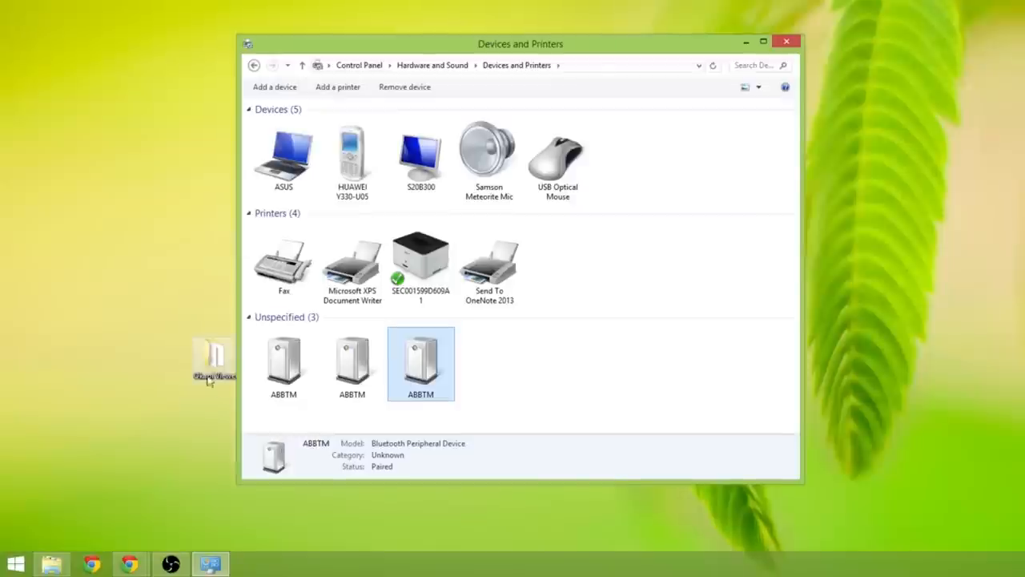
- Leave Devices and Printers and switch to the browser with the Greenhill website
click(160, 371)
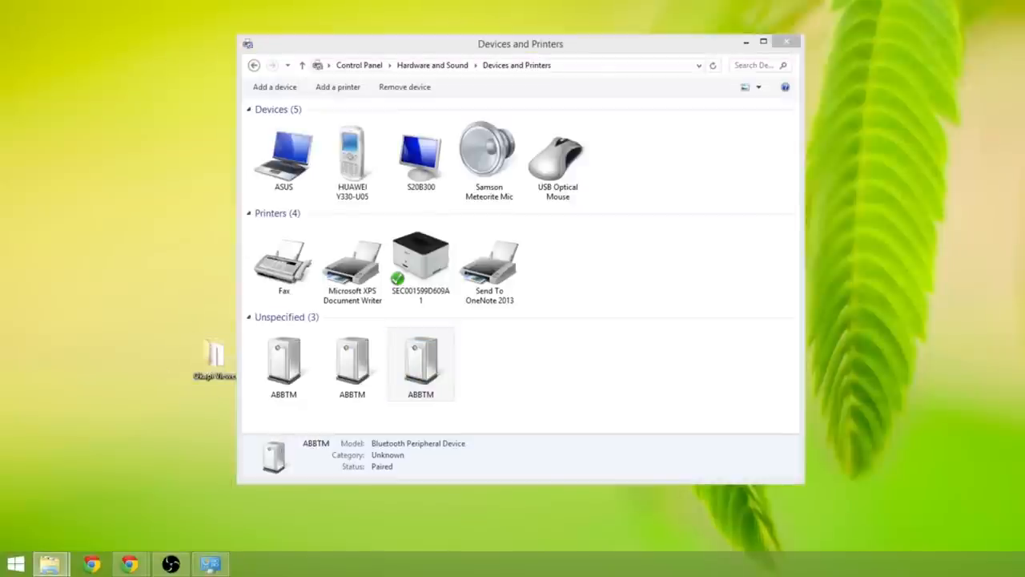
click(128, 564)
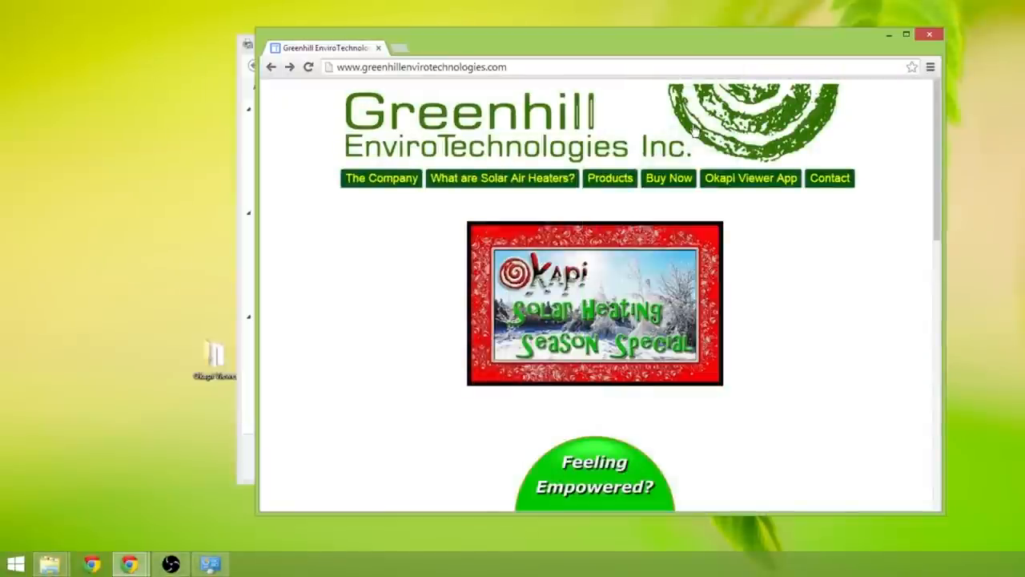
mouse_move(478, 80)
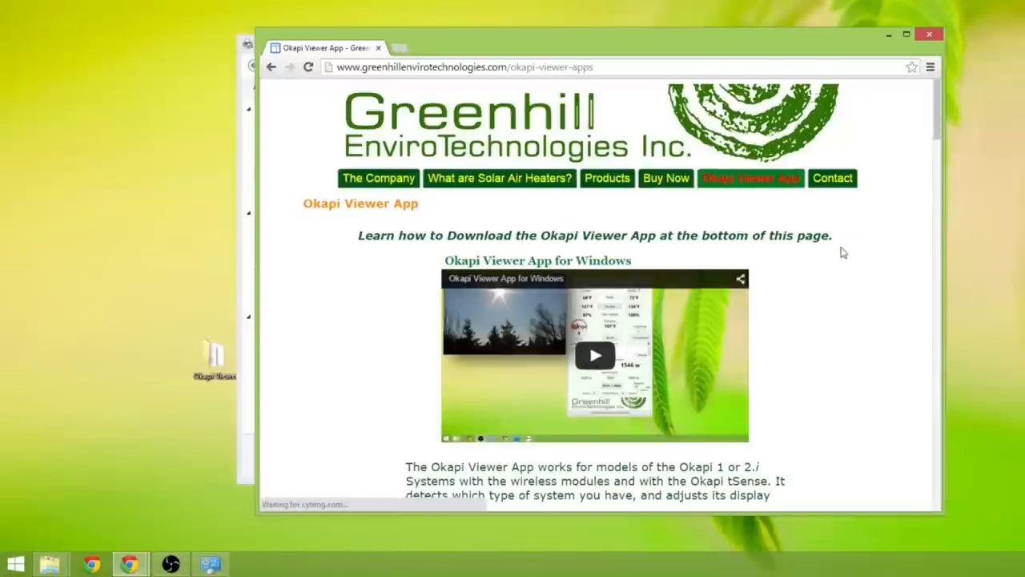
- Scroll the Okapi Viewer Apps page to the 'How to Download the Okapi Viewer App' section
scroll(down, 3)
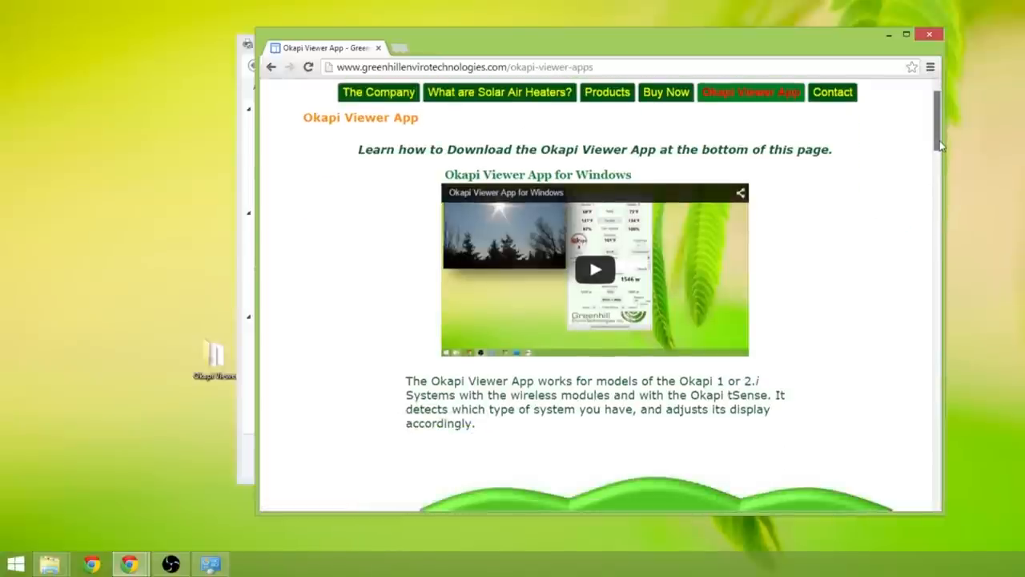
scroll(down, 3)
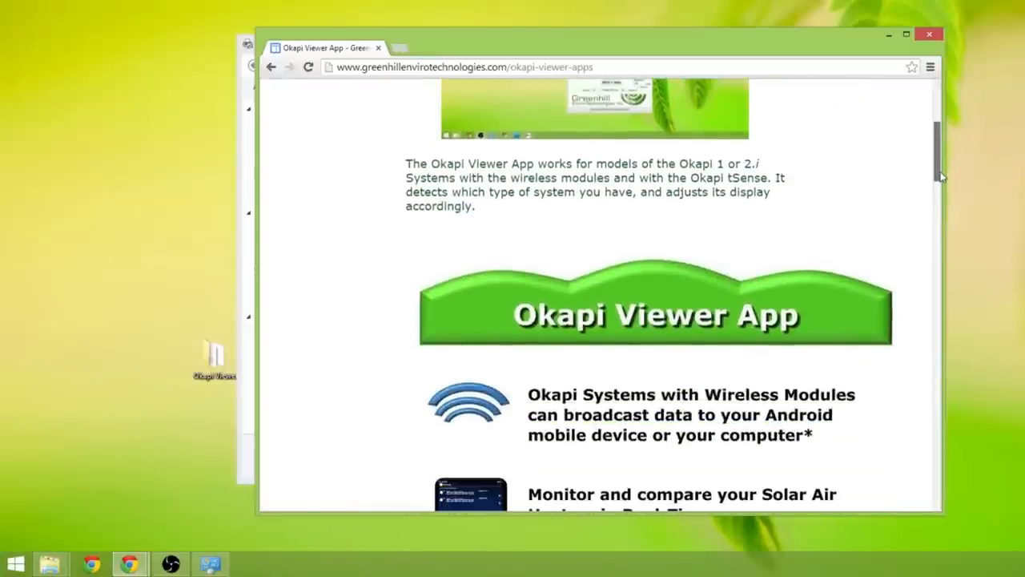
scroll(down, 3)
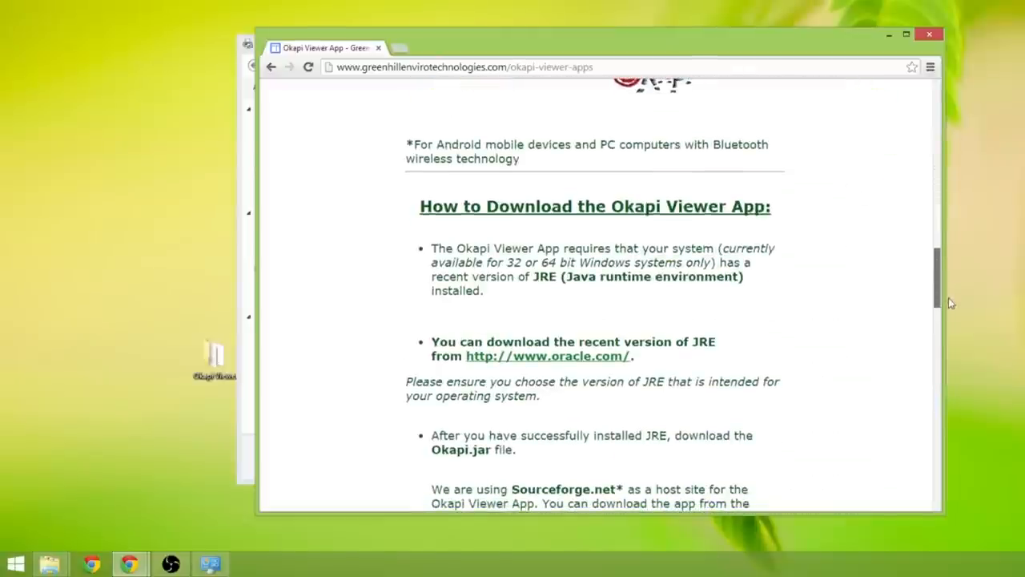
scroll(down, 3)
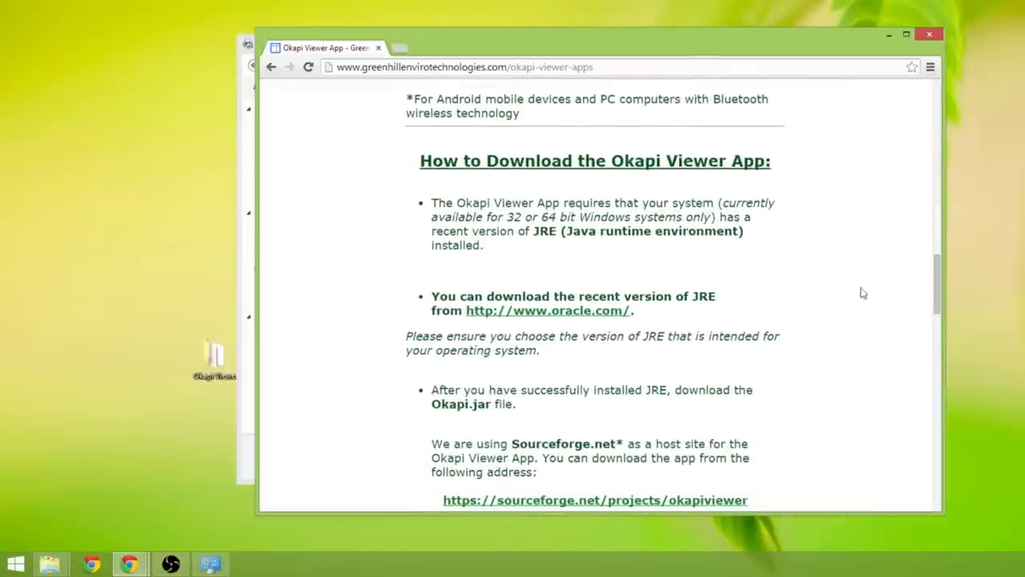
mouse_move(695, 234)
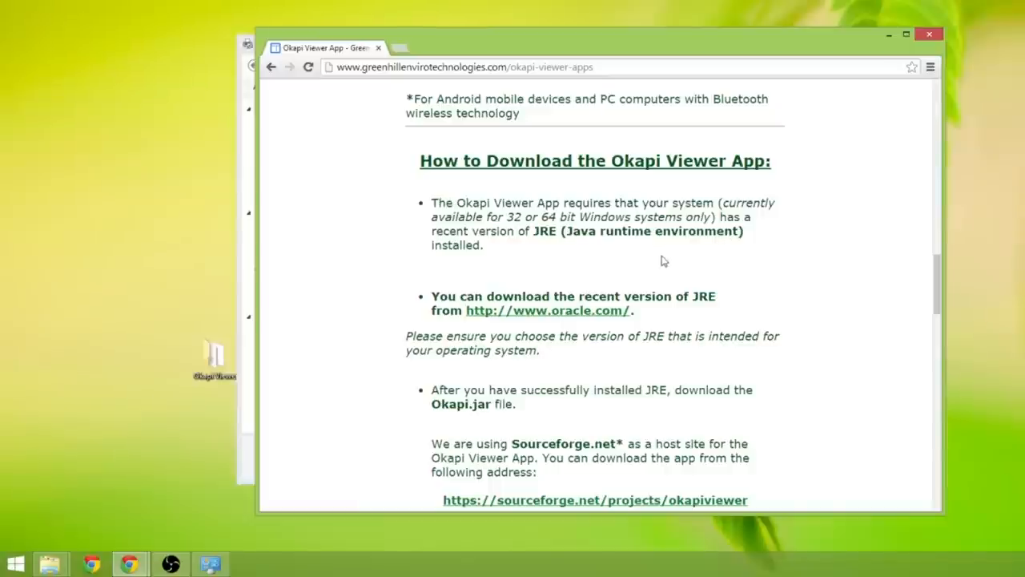
mouse_move(548, 310)
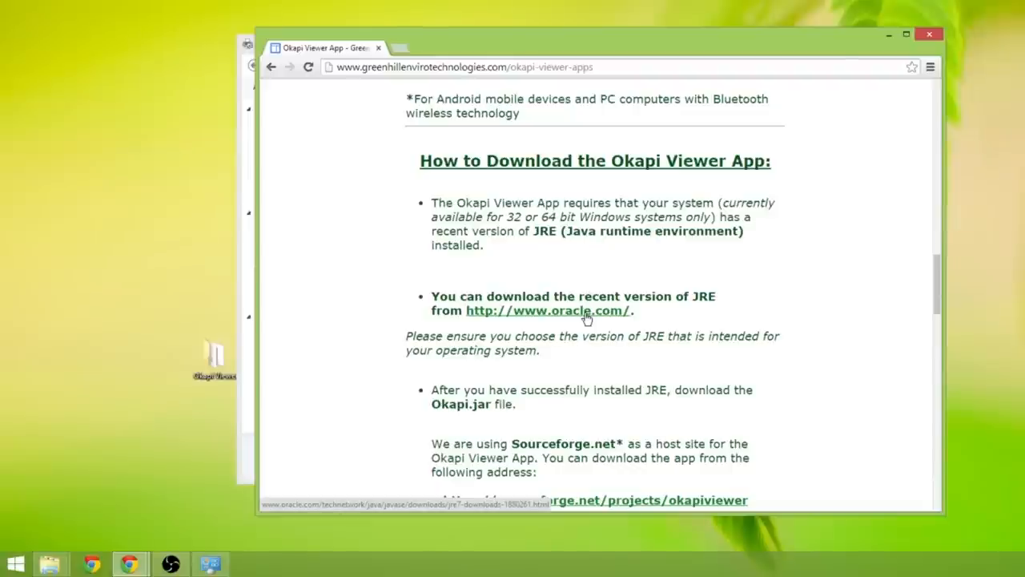
mouse_move(705, 292)
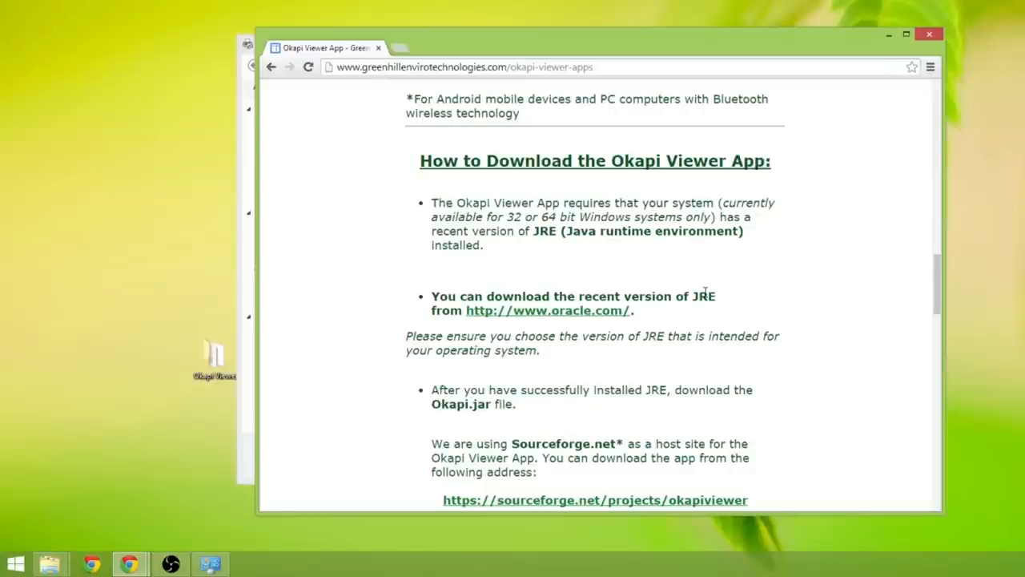
mouse_move(551, 216)
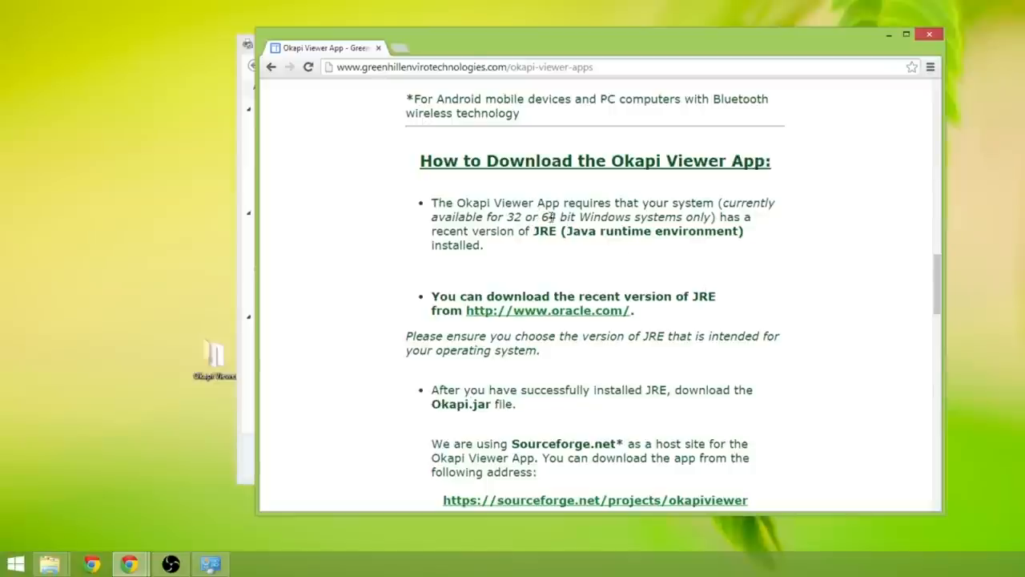
mouse_move(656, 327)
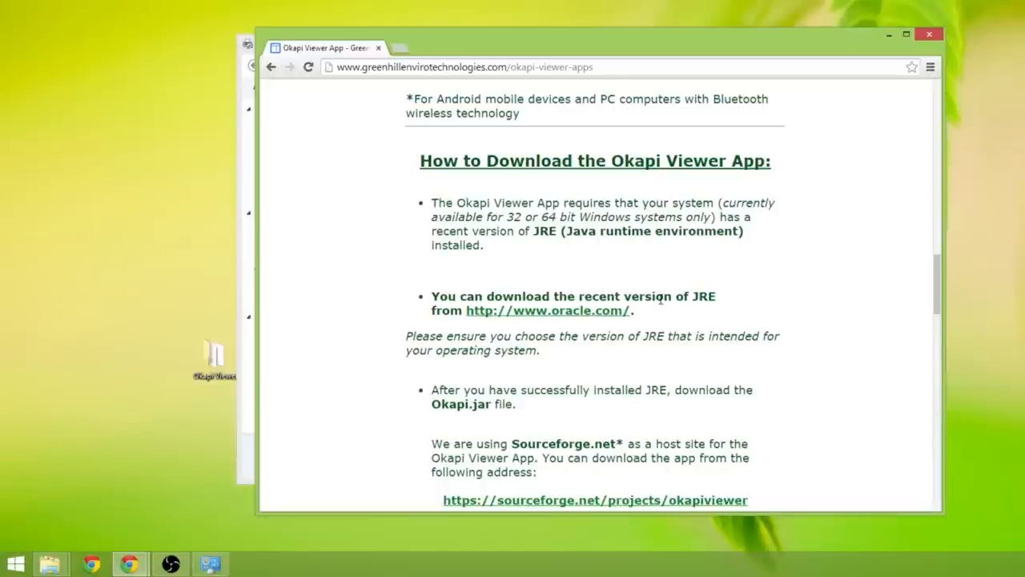
scroll(down, 3)
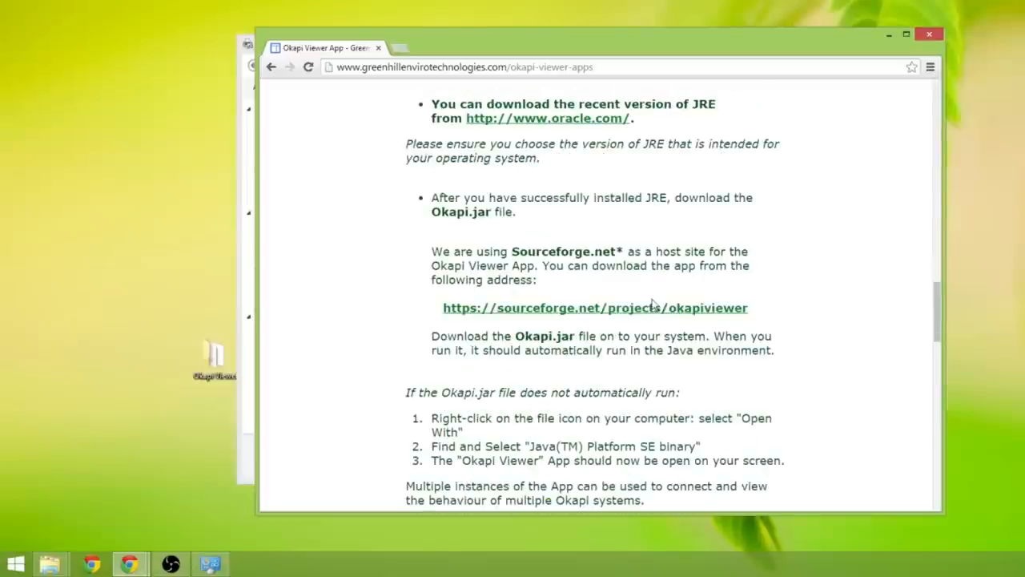
mouse_move(603, 312)
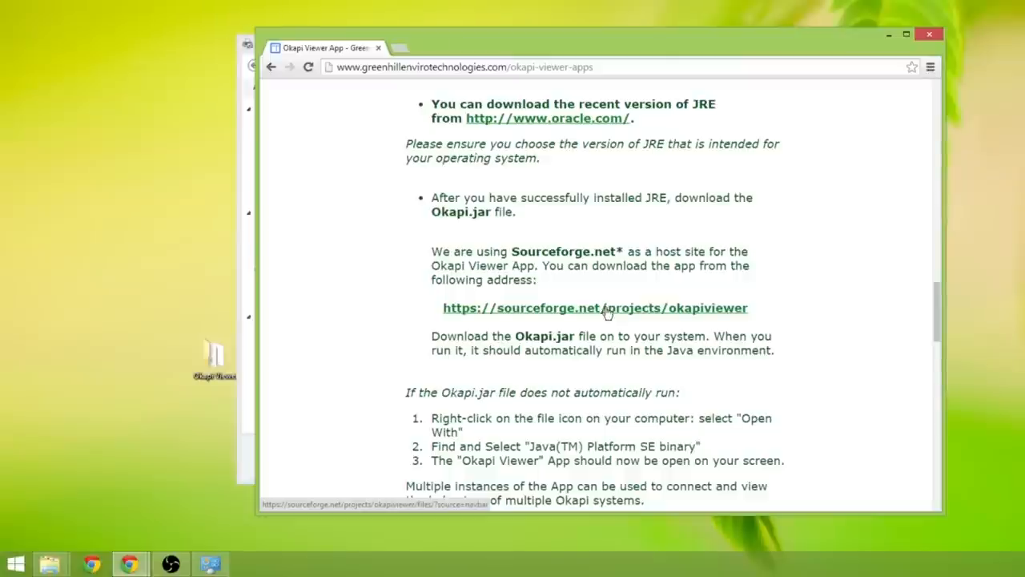
click(594, 307)
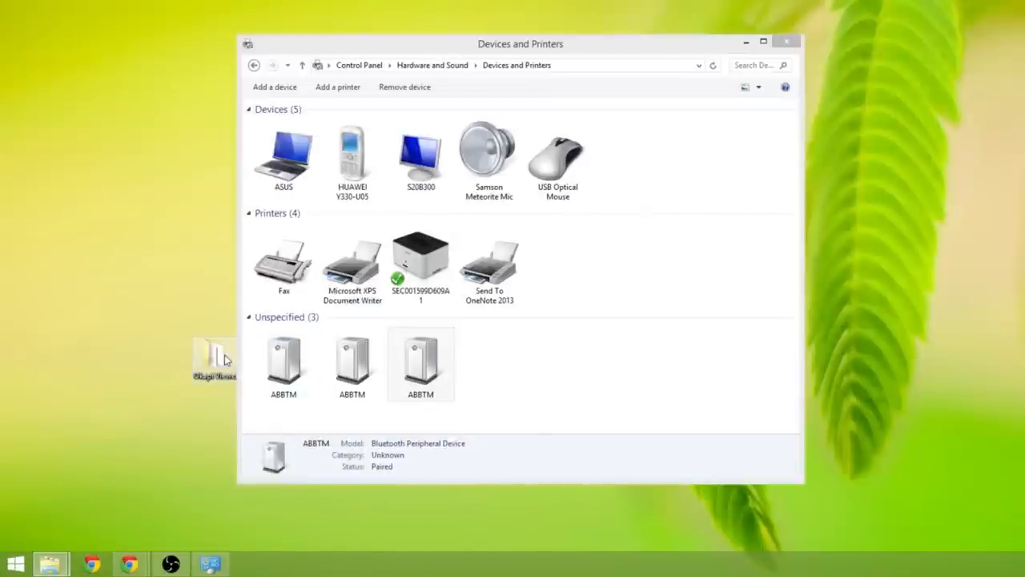
mouse_move(211, 356)
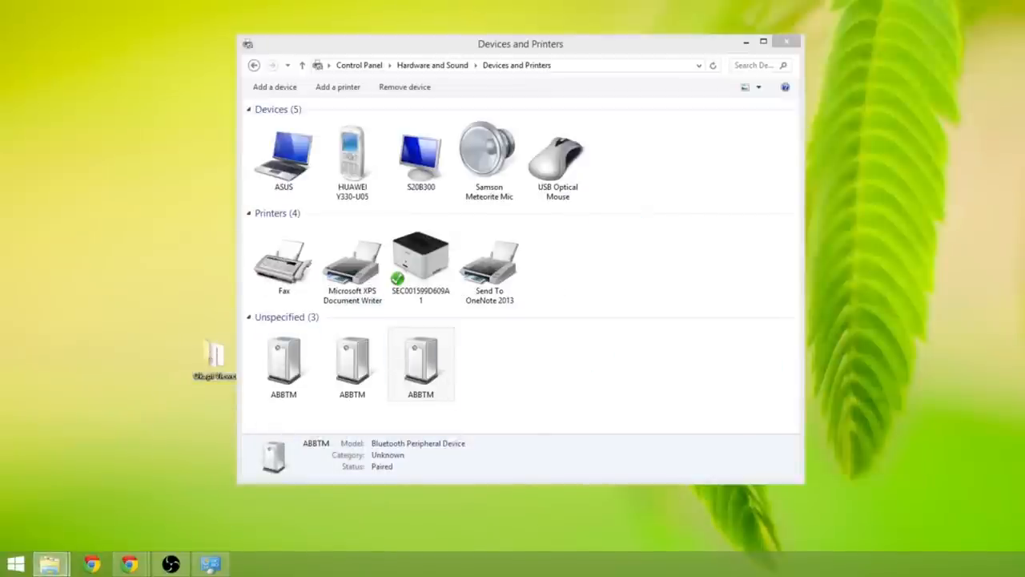
- From the desktop's Okapi Viewer folder, launch two OkapiViewer instances
double_click(213, 355)
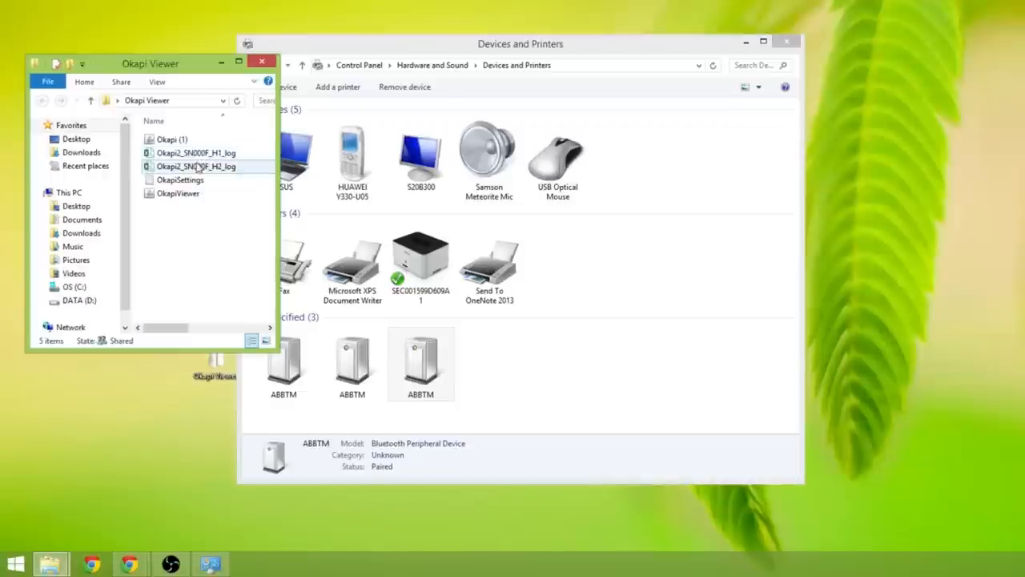
click(196, 152)
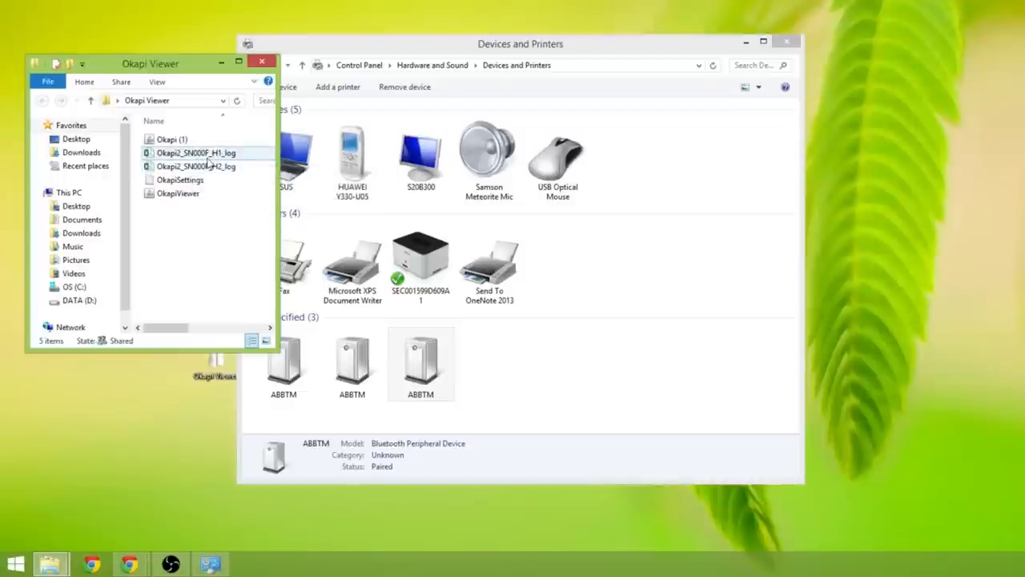
mouse_move(195, 165)
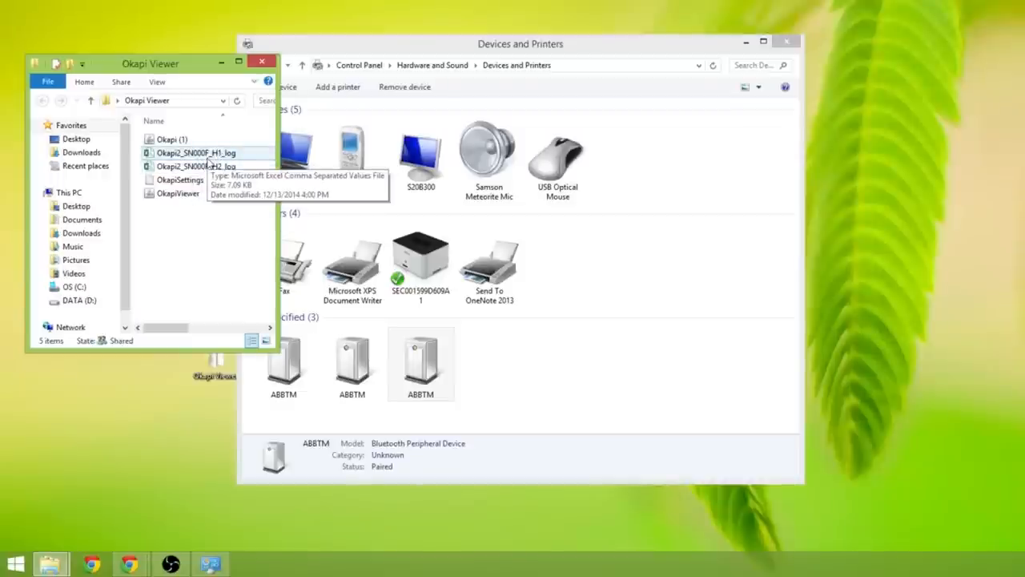
mouse_move(178, 192)
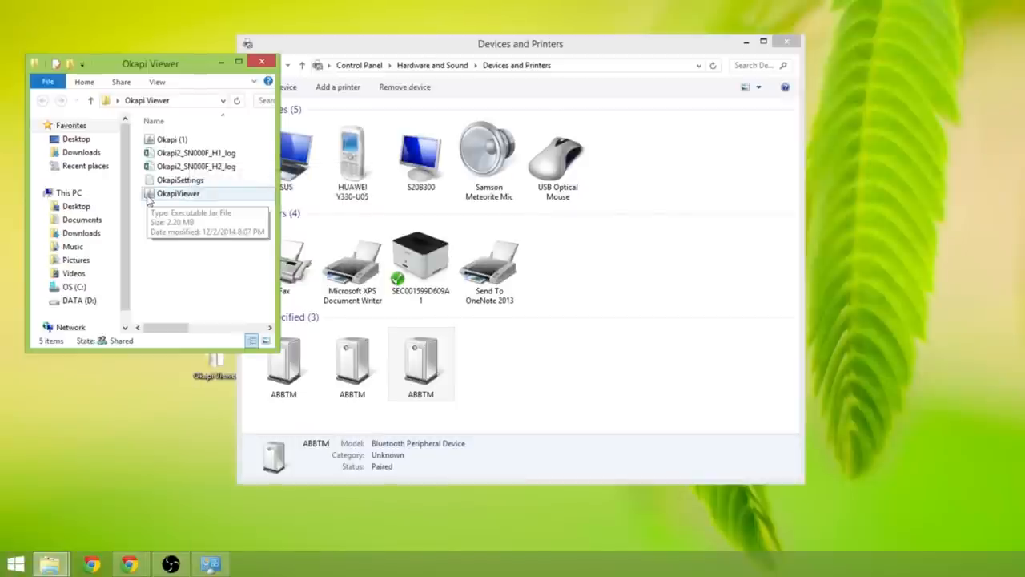
double_click(179, 193)
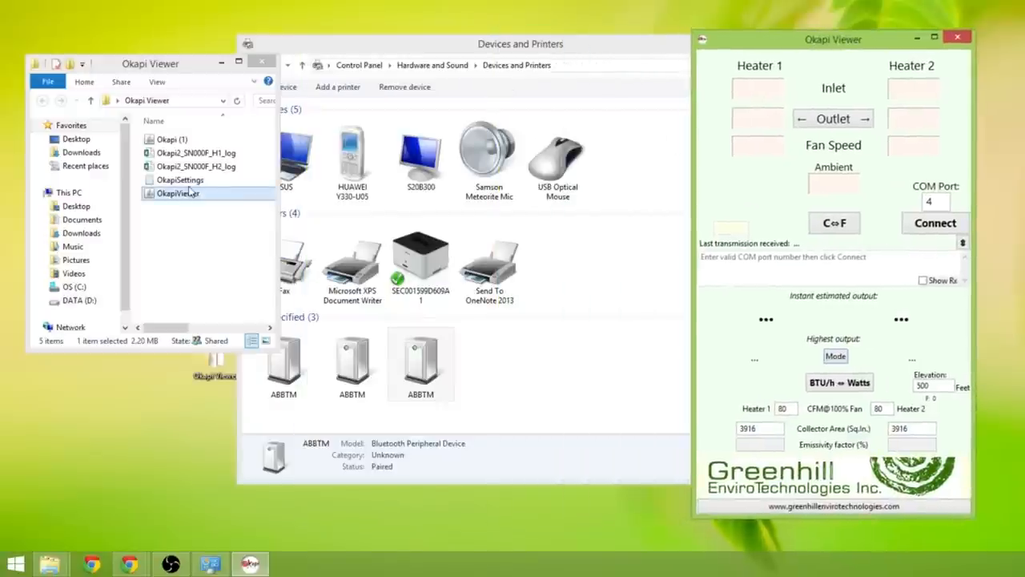
double_click(180, 192)
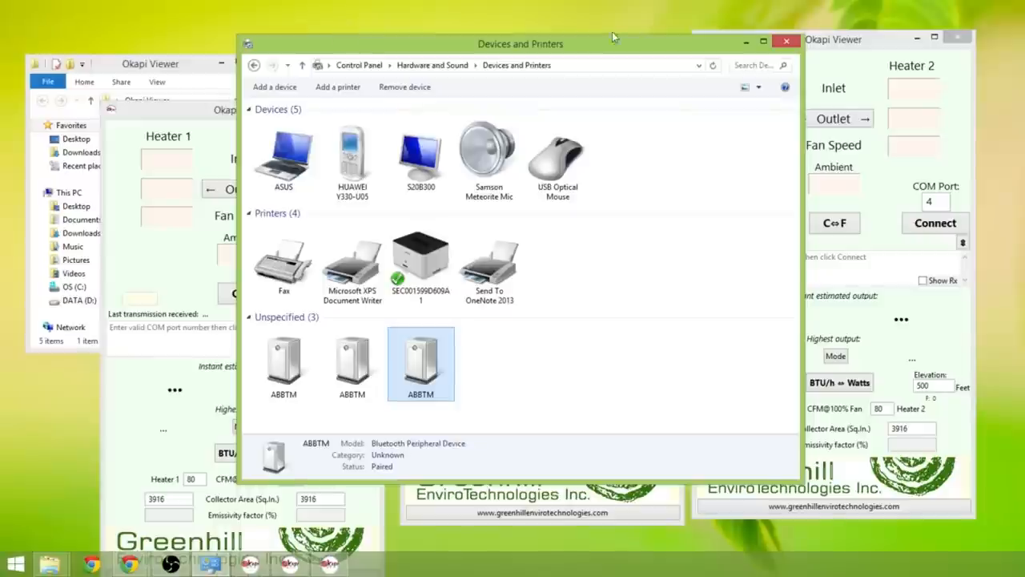
- With the viewer windows side by side, connect the left one to COM port 4
click(785, 41)
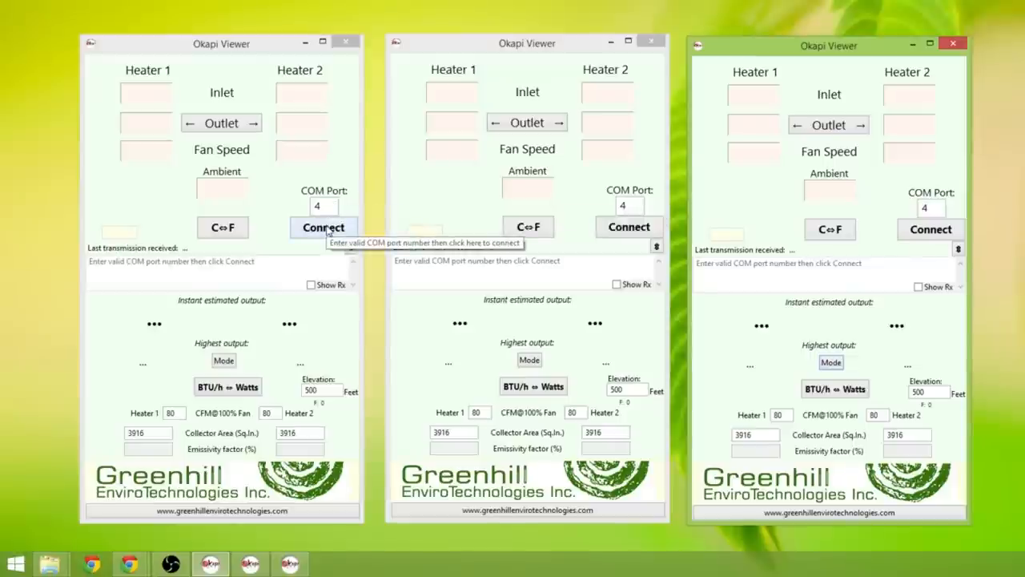
click(323, 227)
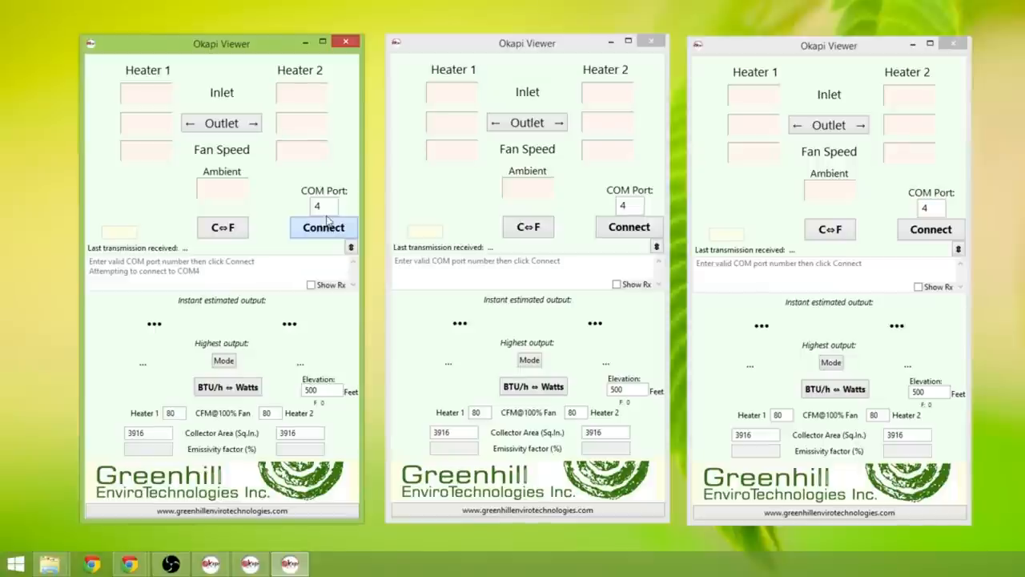
click(323, 227)
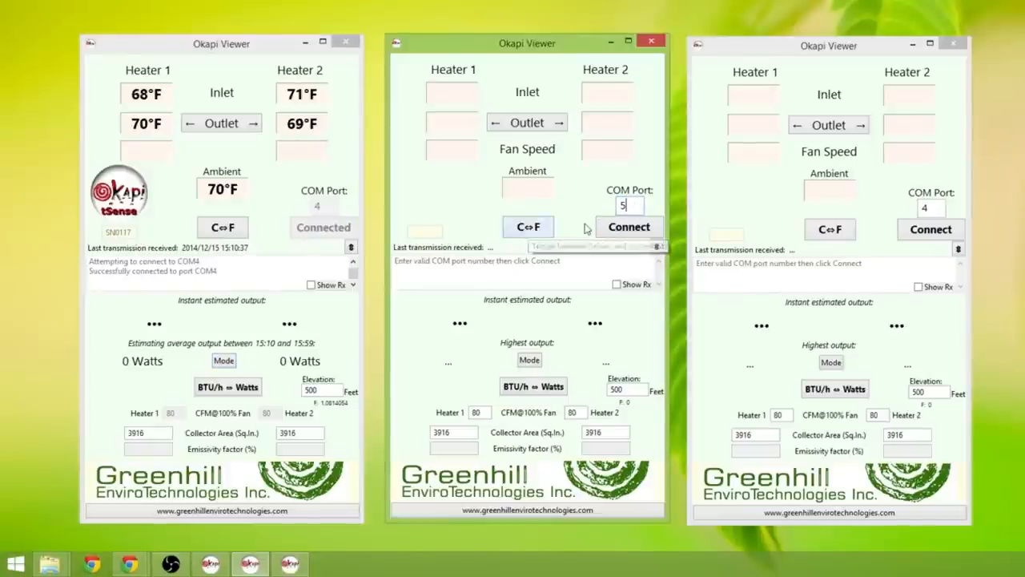
mouse_move(628, 227)
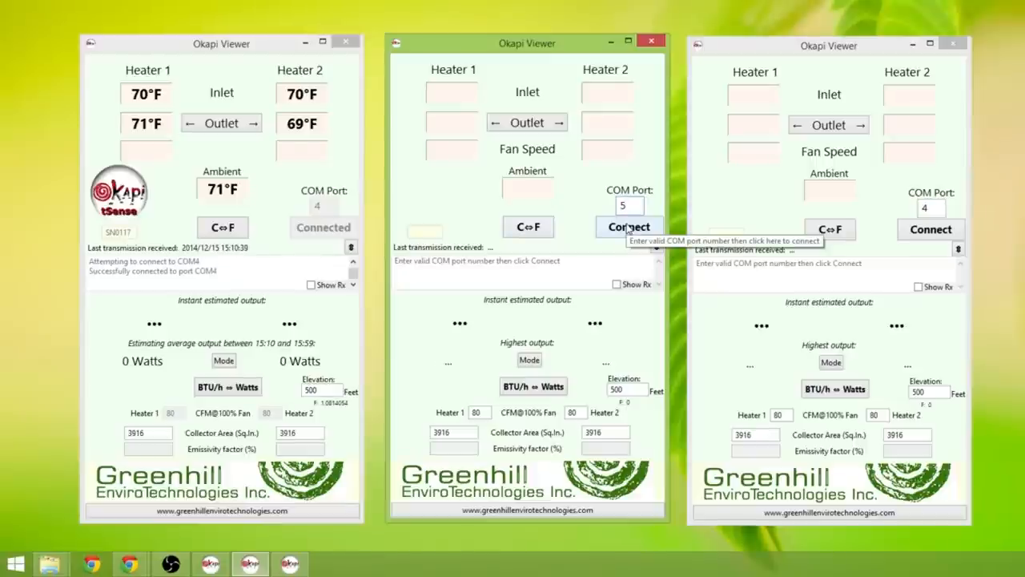
- Connect the middle viewer window to COM port 5 to show its heater temperatures
click(629, 228)
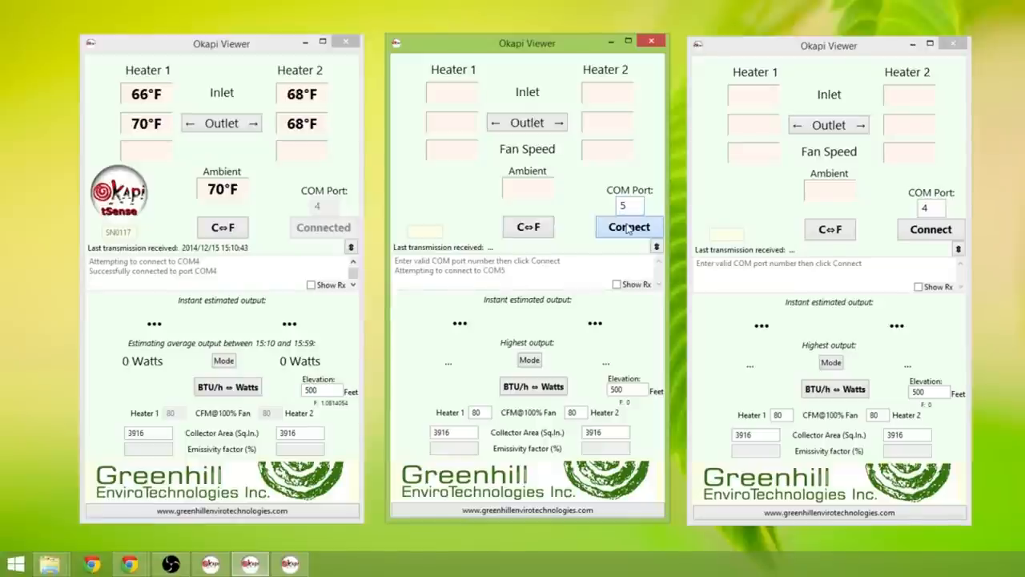
click(629, 227)
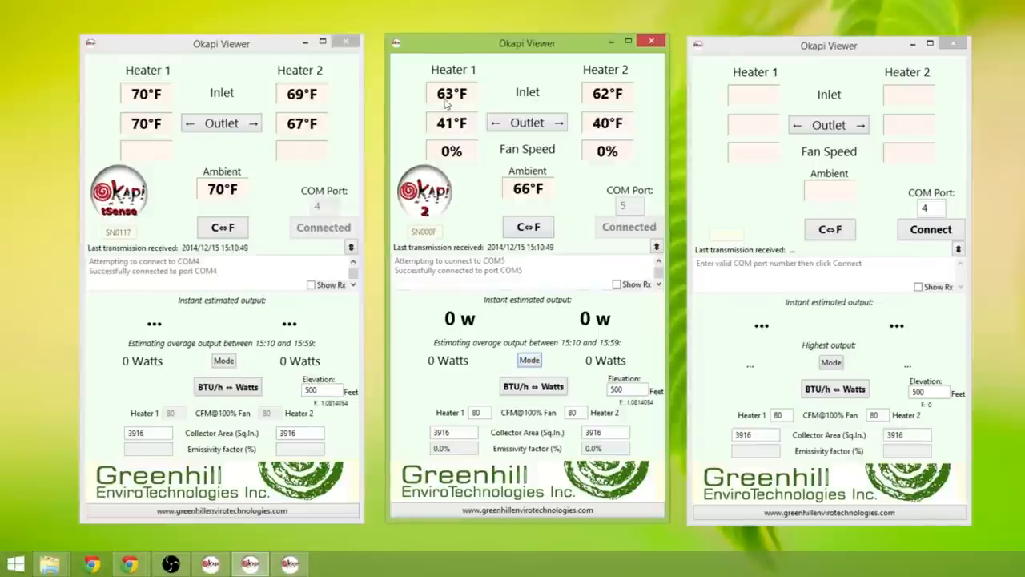
mouse_move(561, 191)
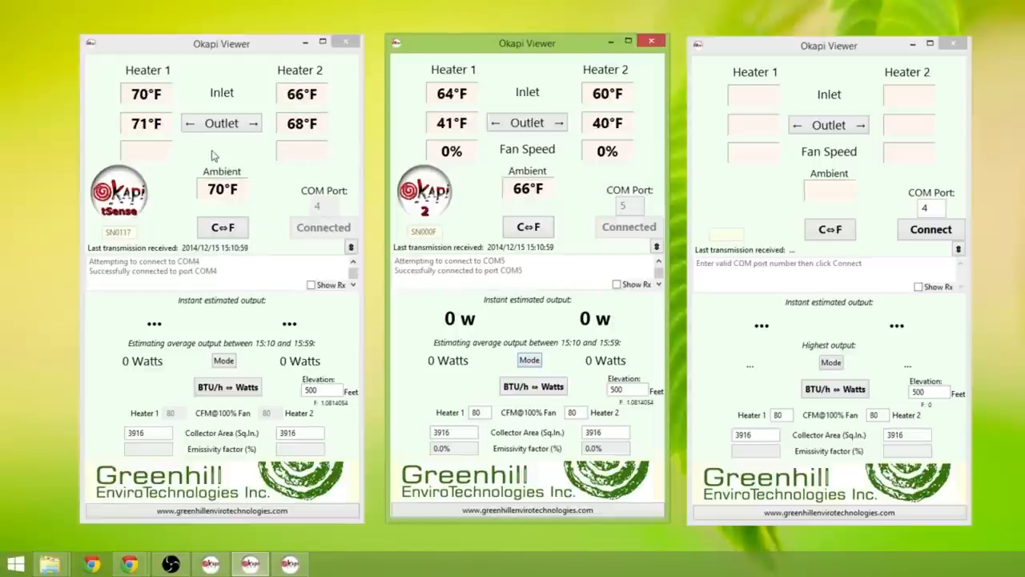
mouse_move(301, 152)
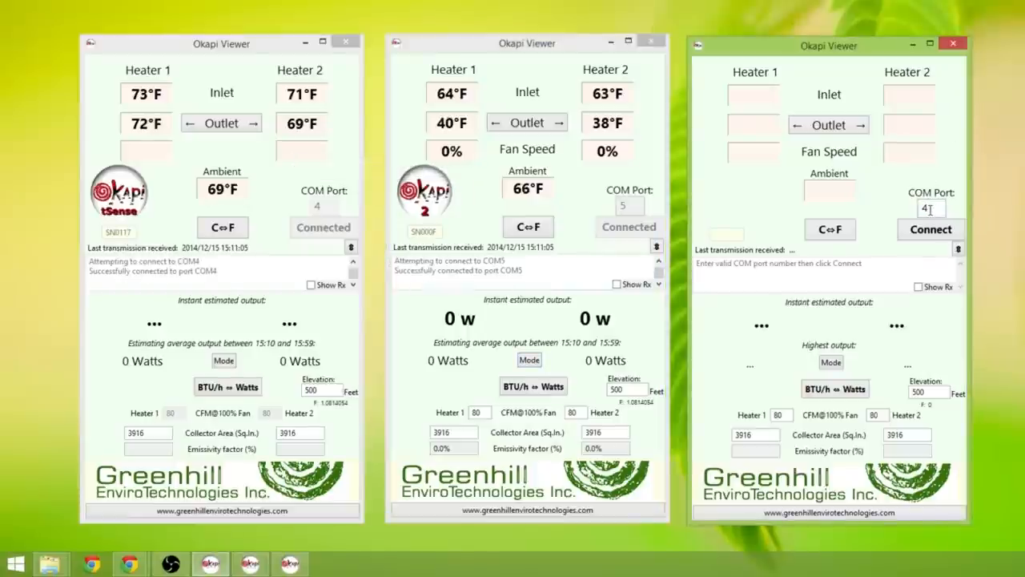
- Set the right window's COM port to 7 and connect it
text(7)
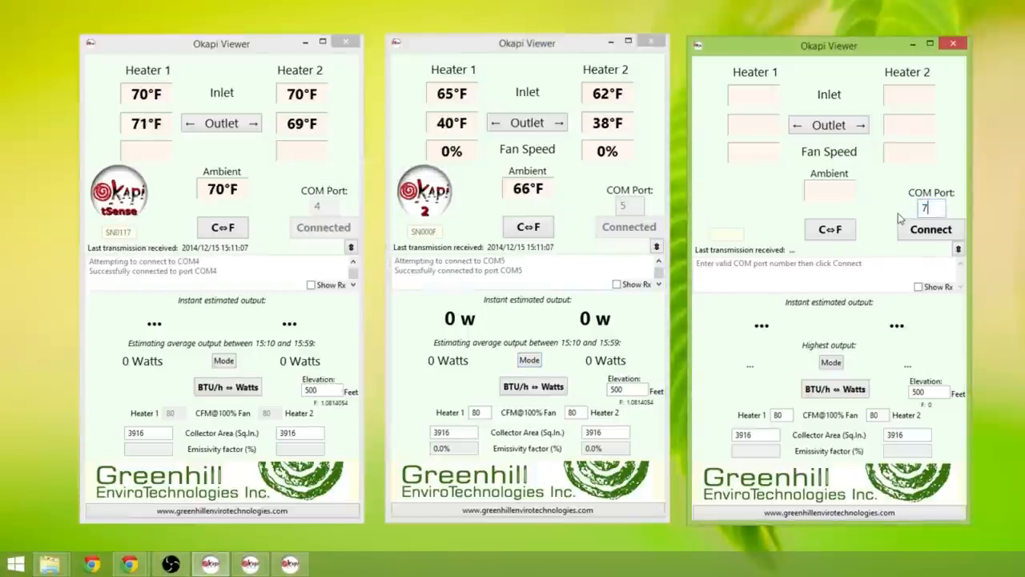
click(931, 229)
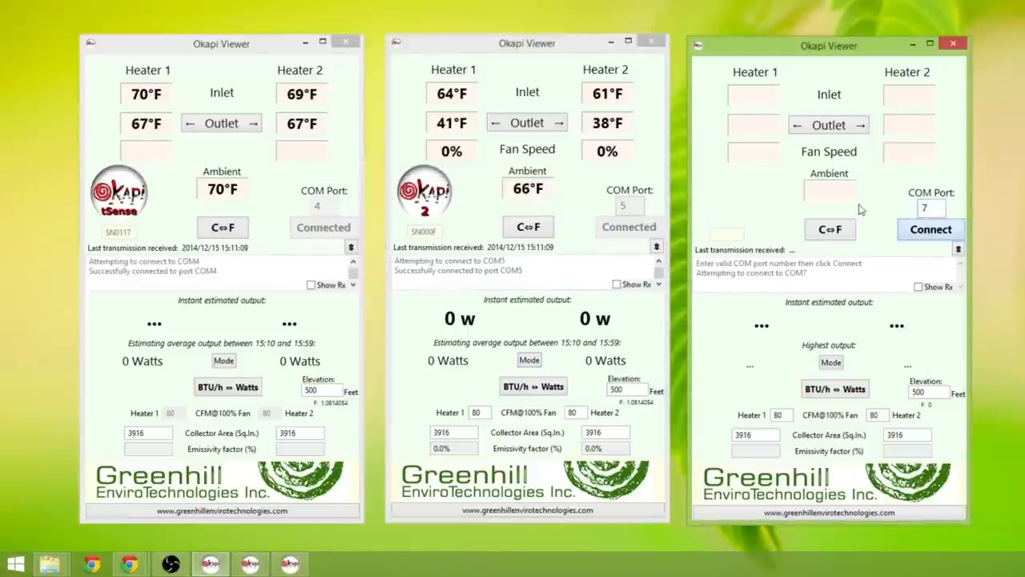
click(931, 230)
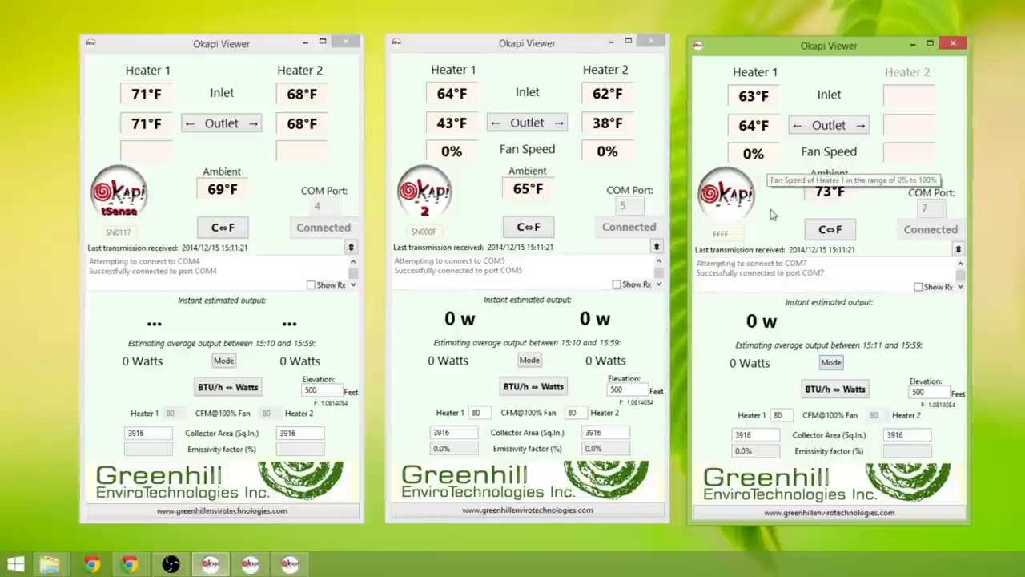
mouse_move(830, 362)
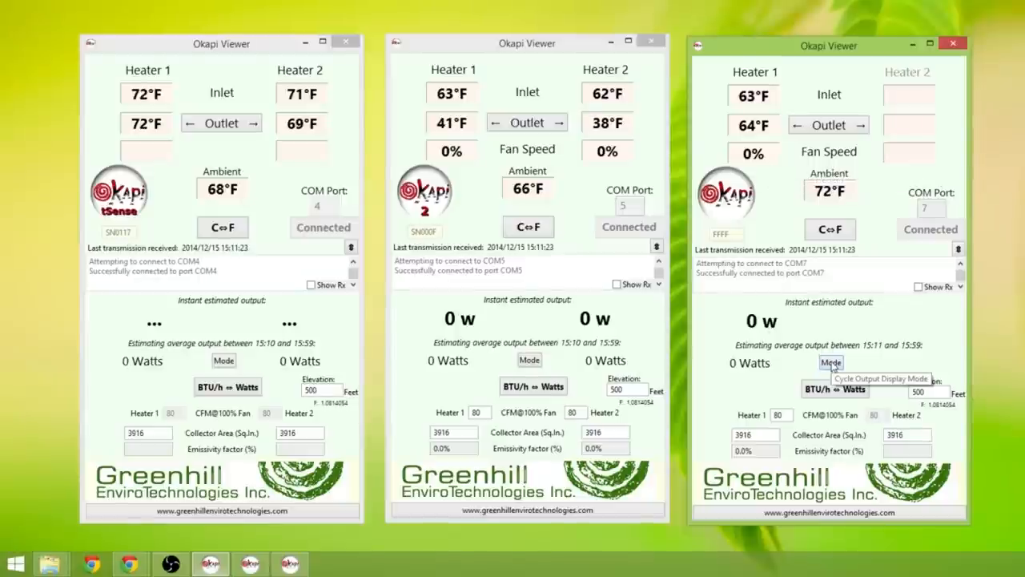